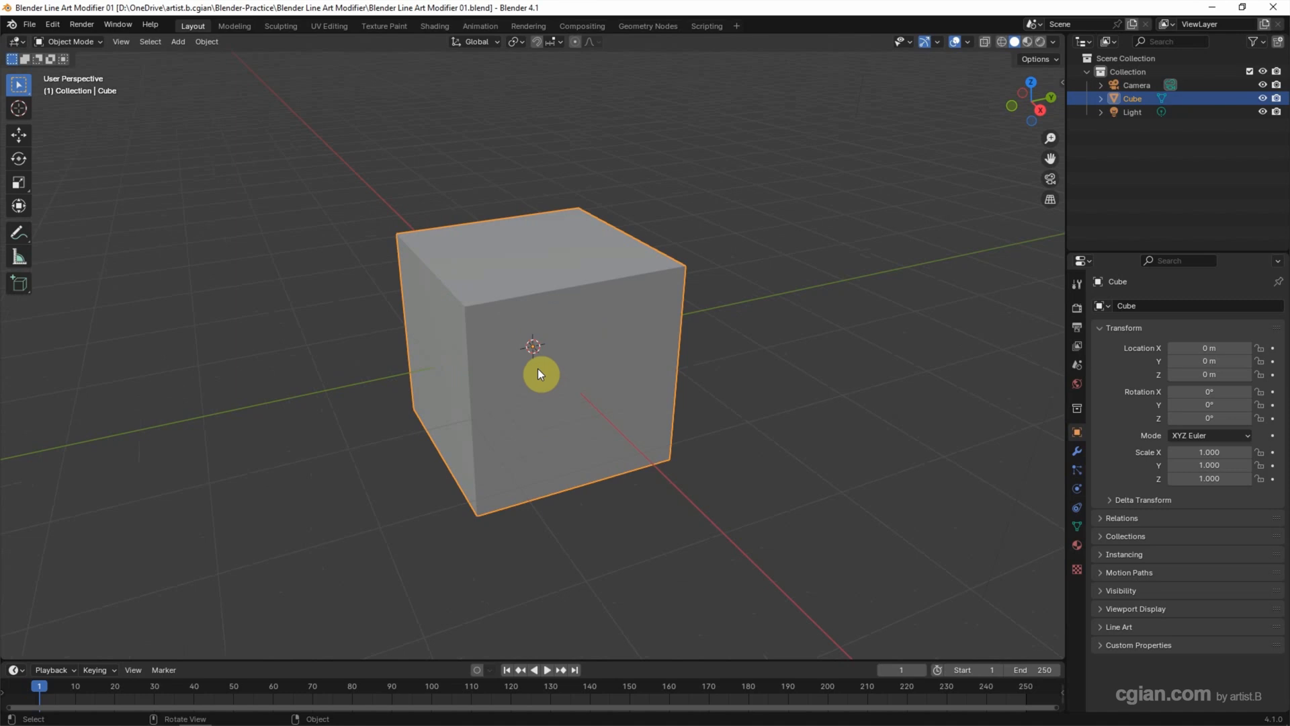
mouse_move(353, 336)
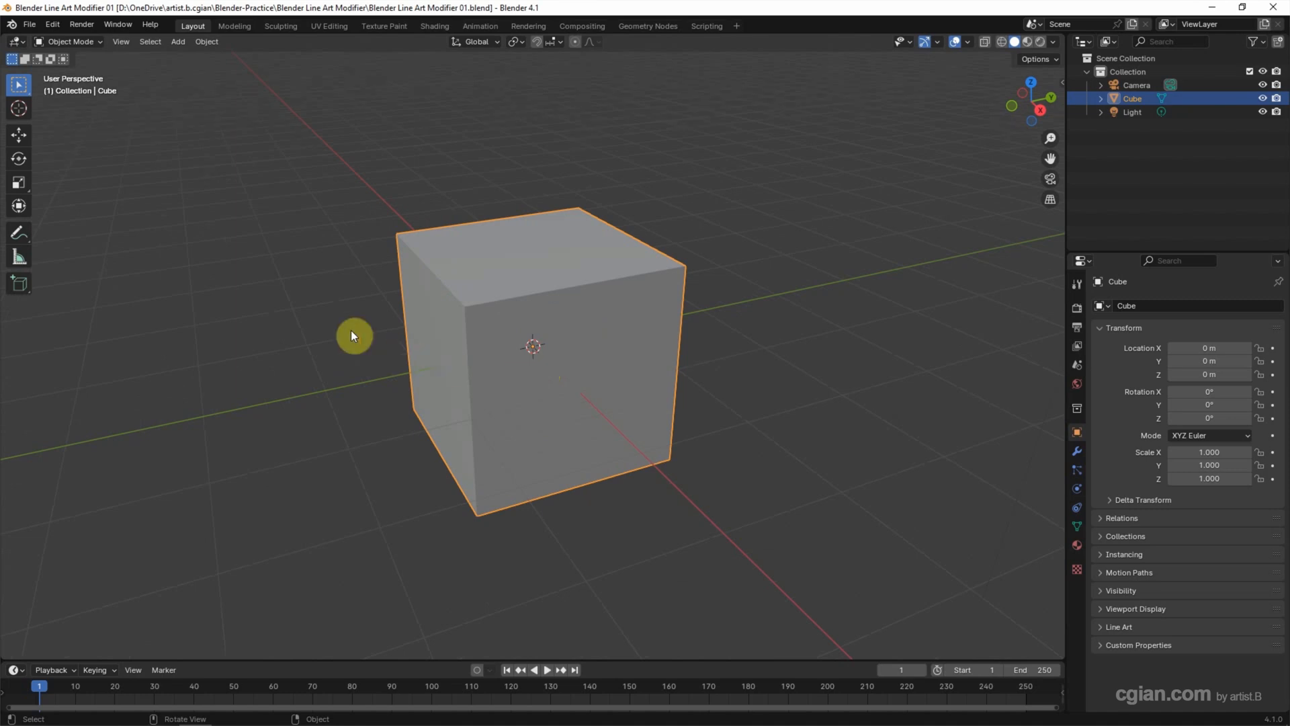
Step: Bring up the Add menu to reach the Grease Pencil line art choices
left_click(178, 42)
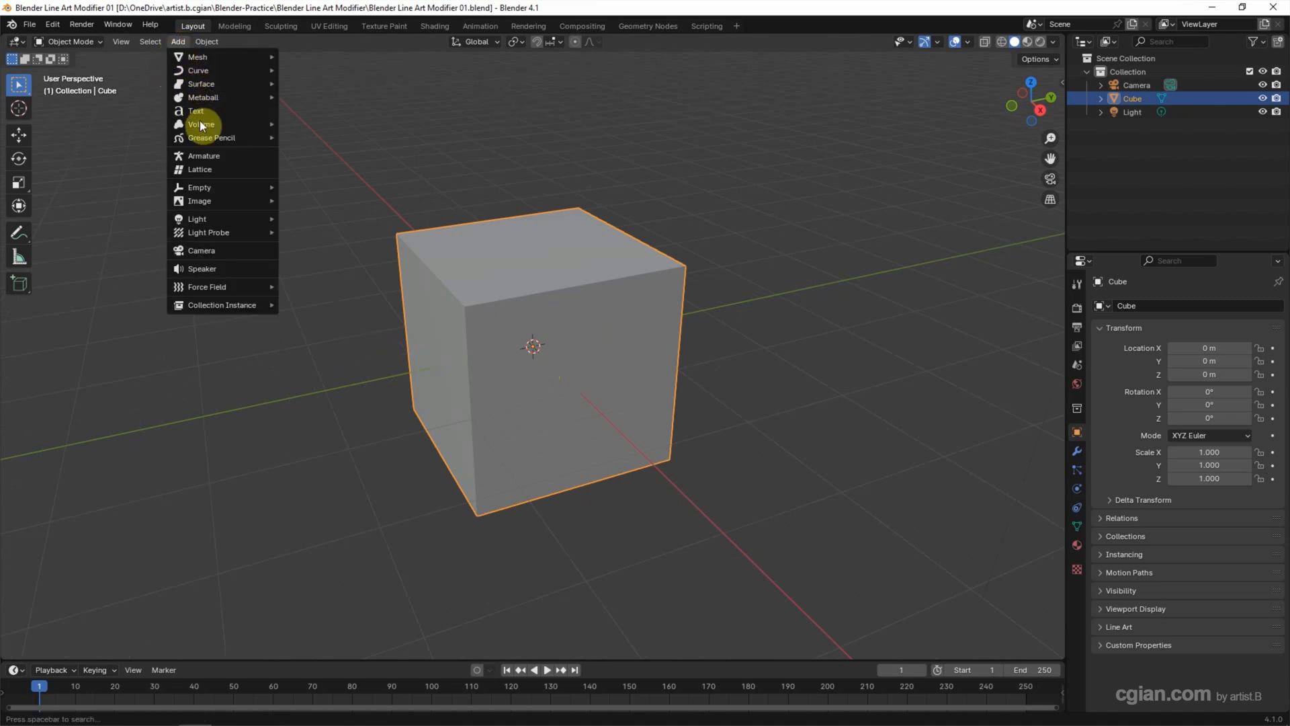
mouse_move(211, 137)
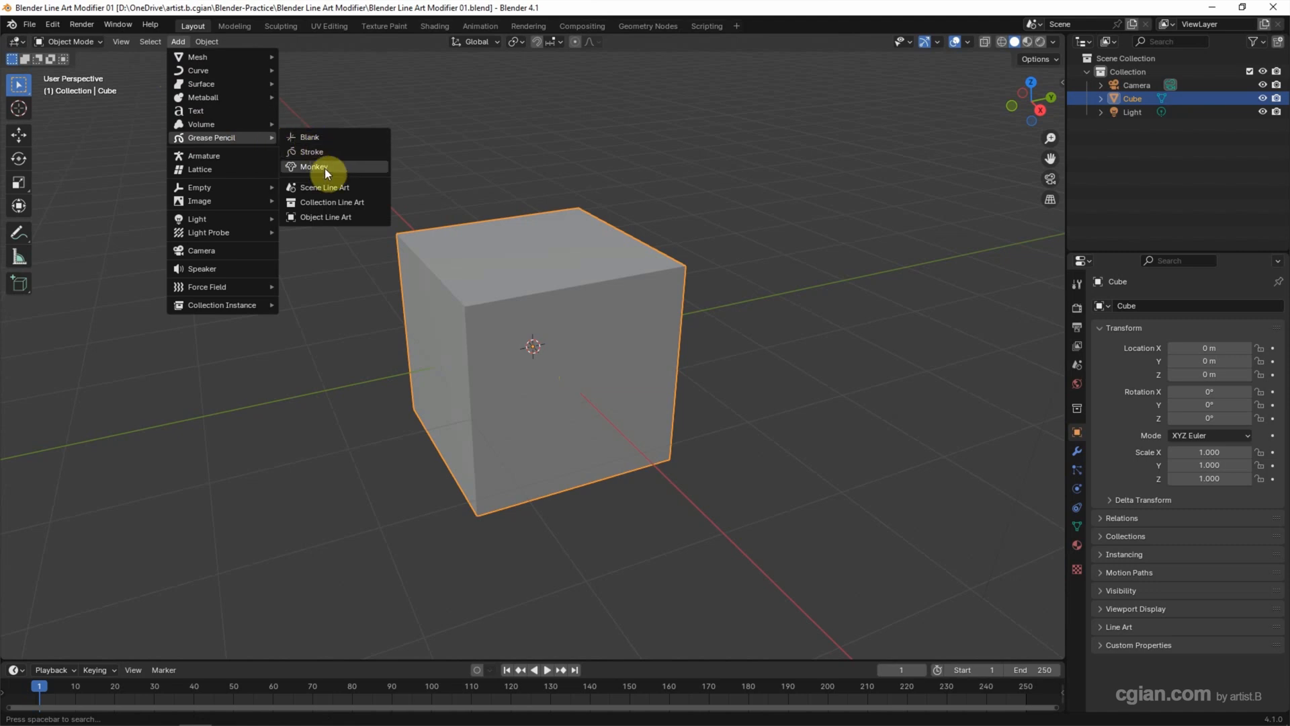
mouse_move(328, 190)
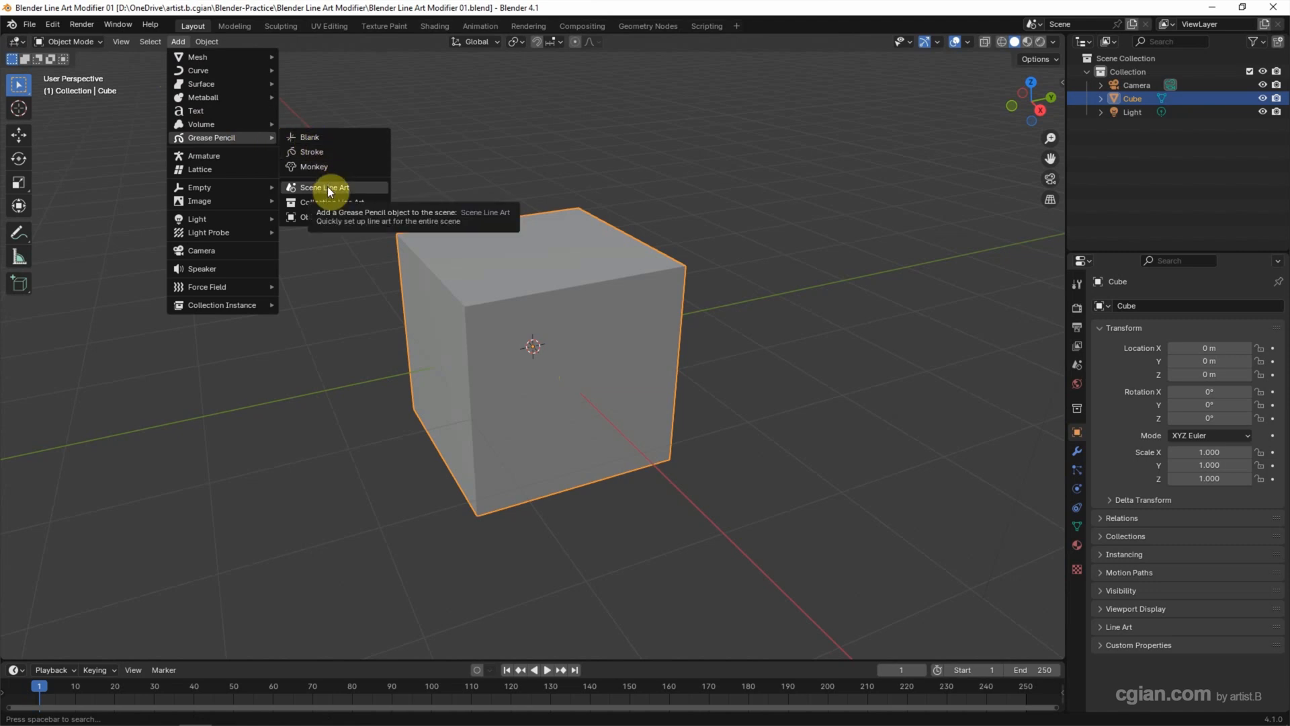
mouse_move(332, 202)
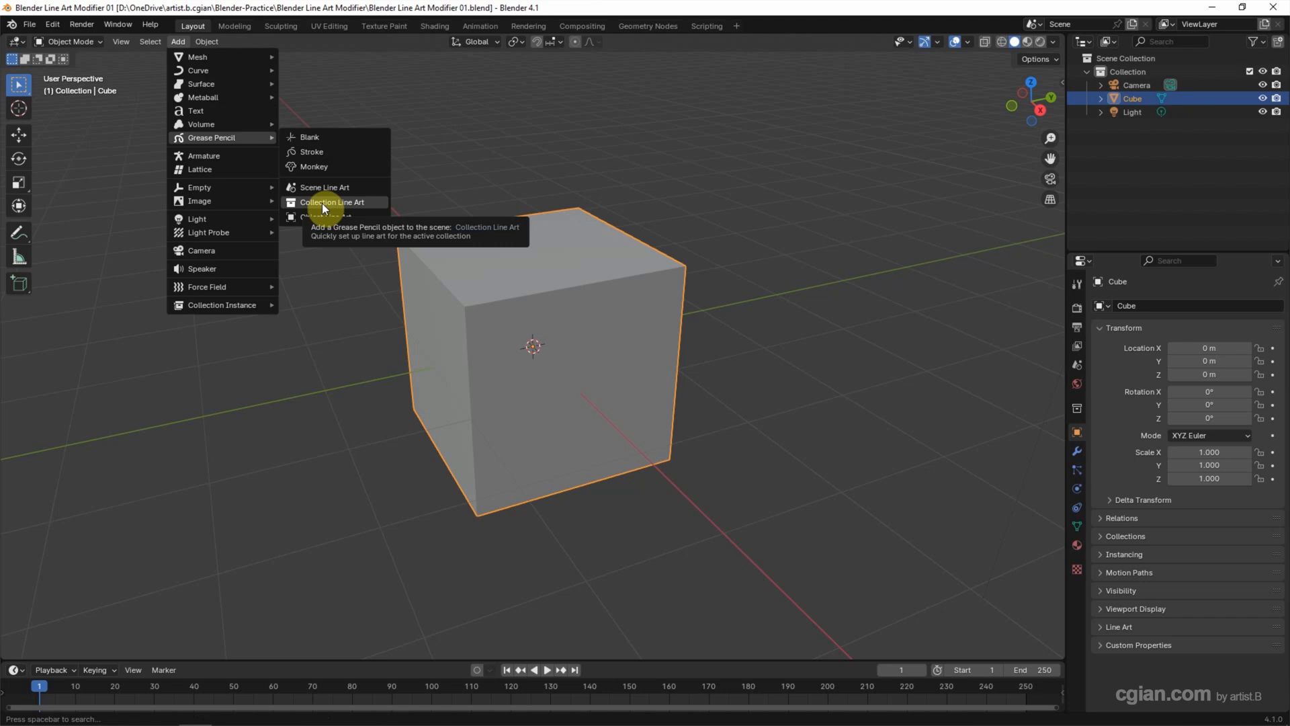
mouse_move(325, 216)
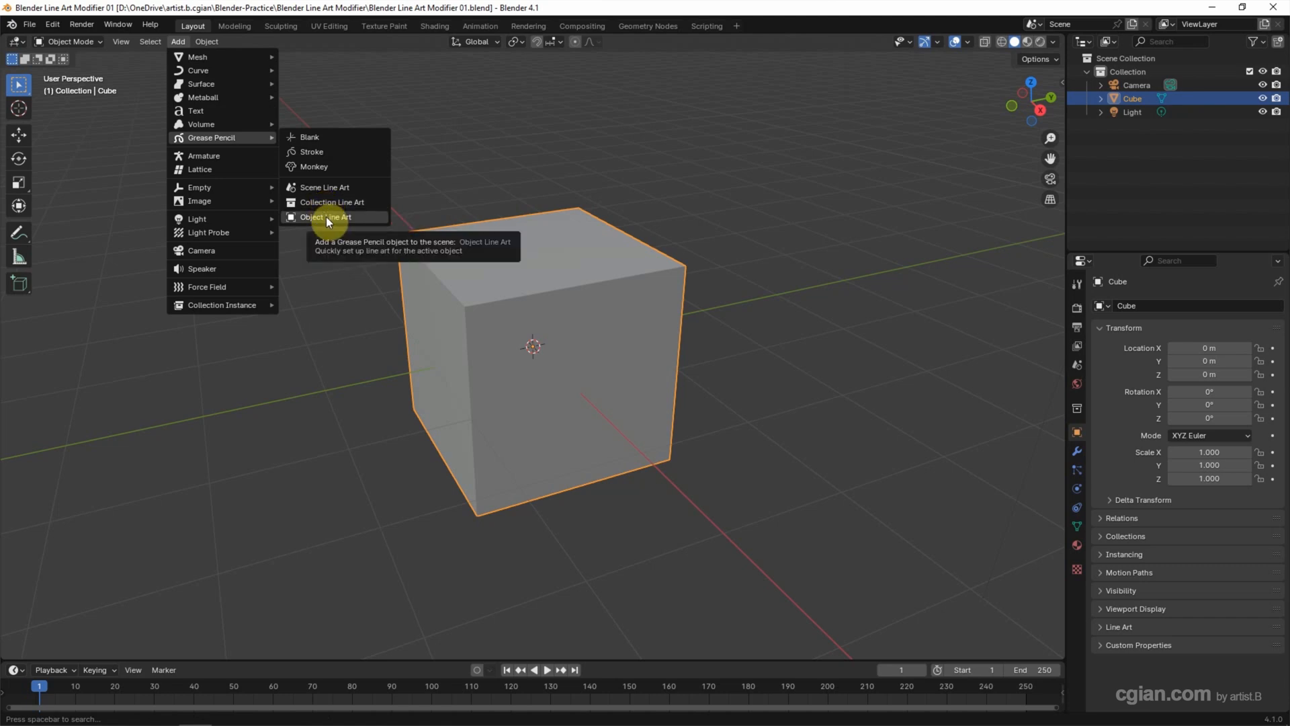
mouse_move(332, 203)
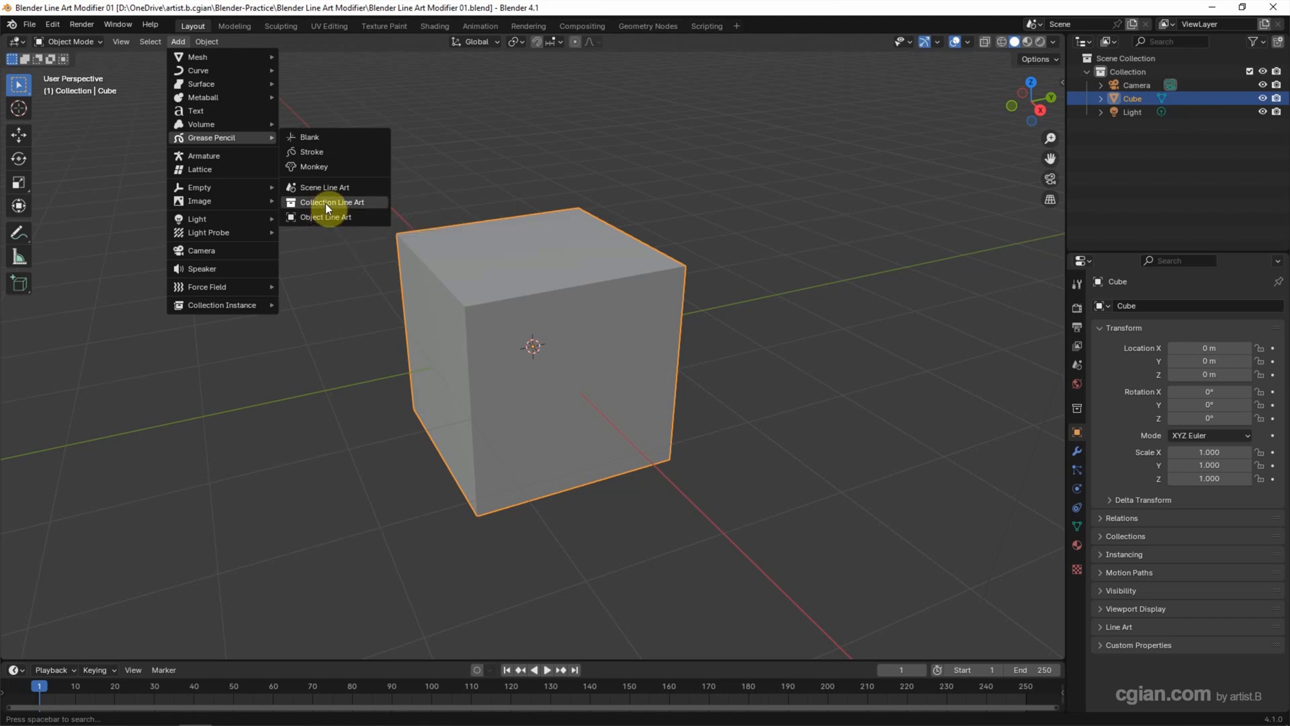
Step: Add a Collection Line Art object outlining the cube and show LineArt's modifier settings
left_click(331, 201)
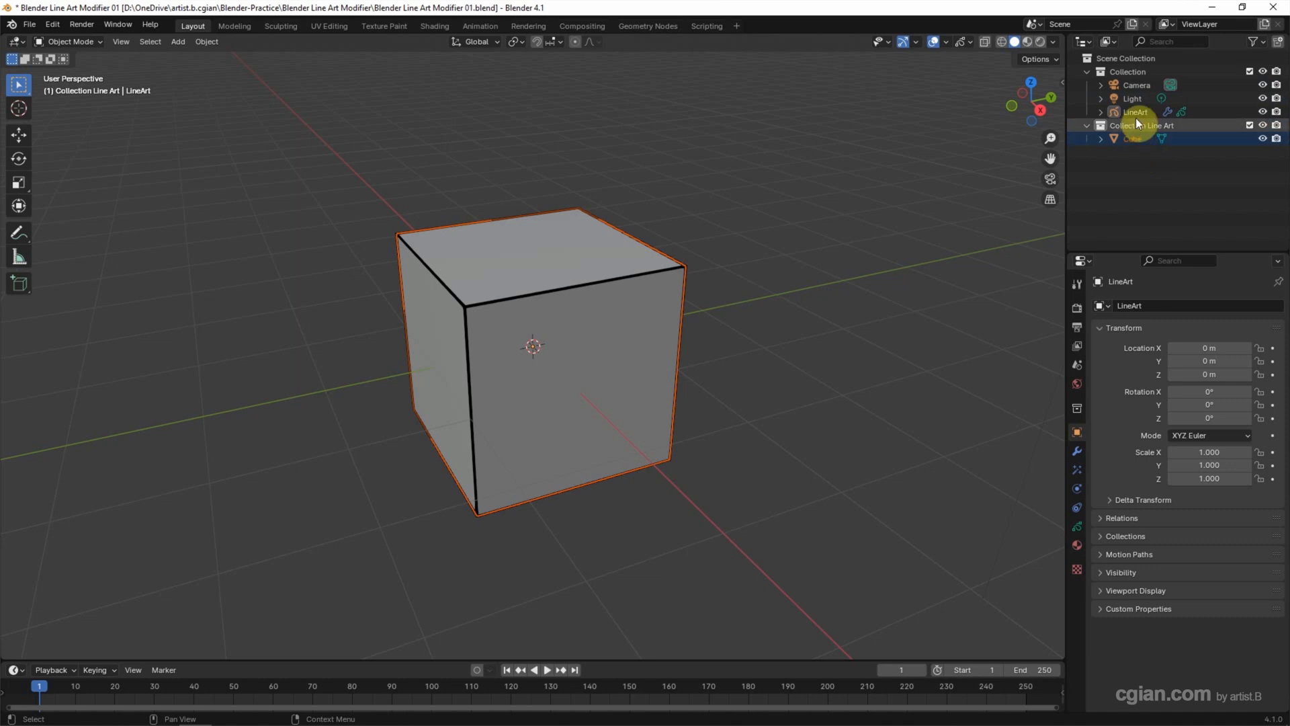
left_click(1134, 112)
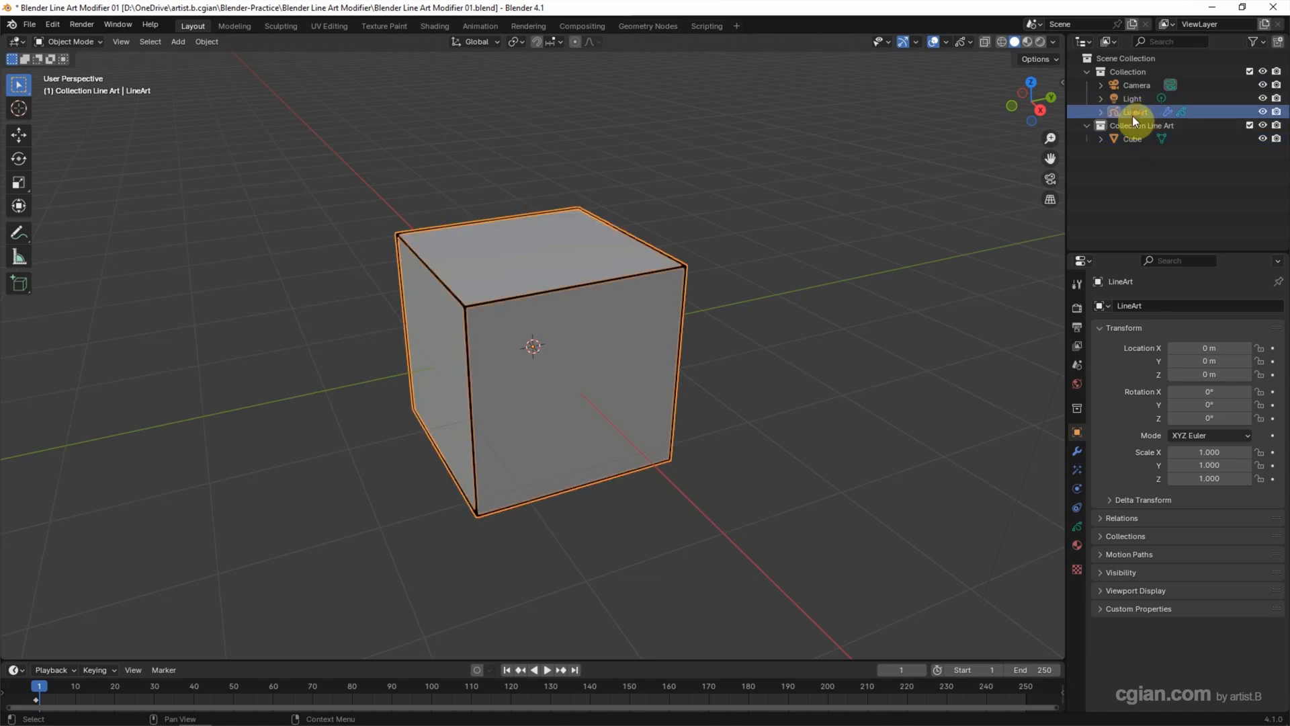
left_click(1076, 432)
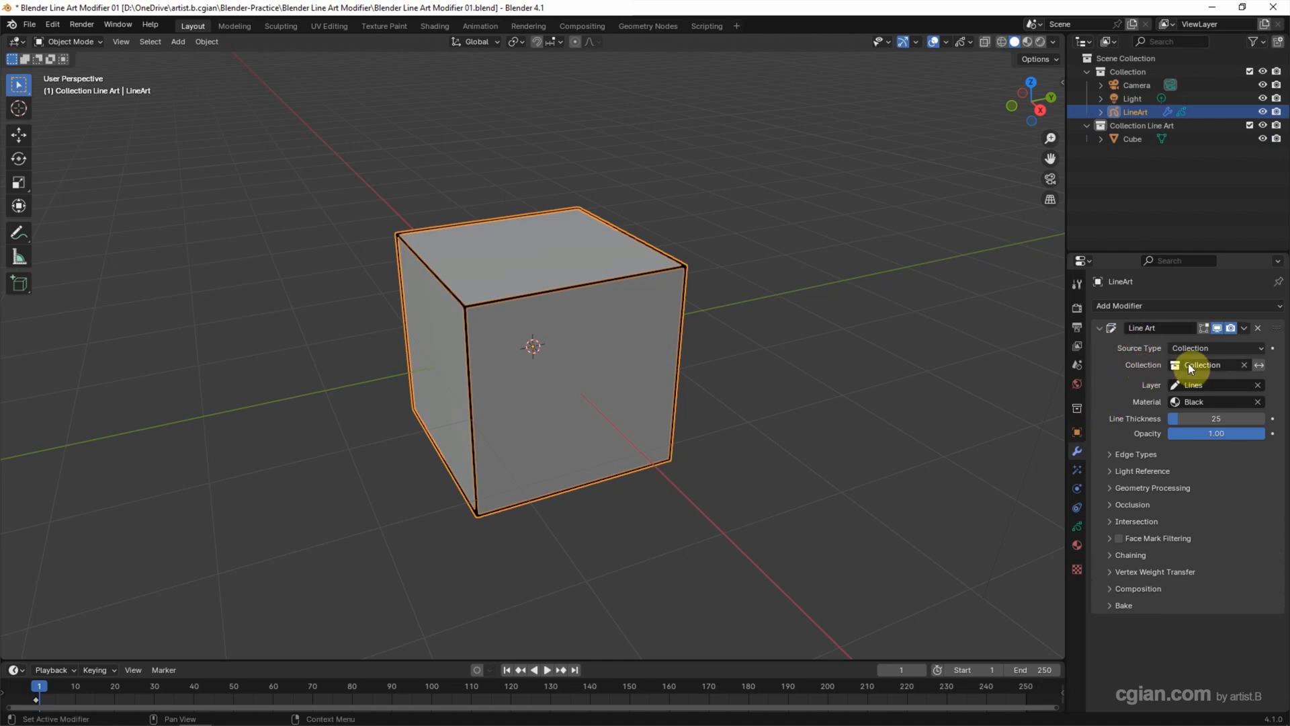
Step: Trace the Collection Line Art collection and set Line Thickness to 41
left_click(1201, 364)
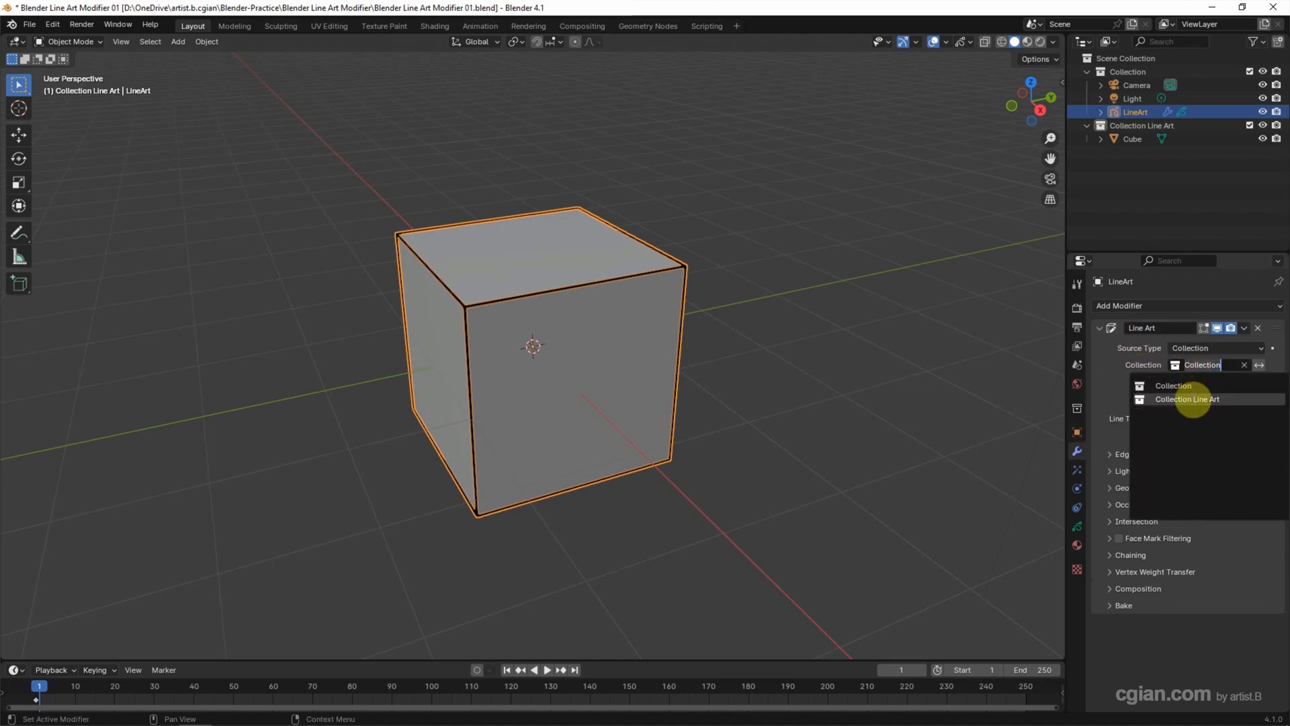
left_click(1186, 399)
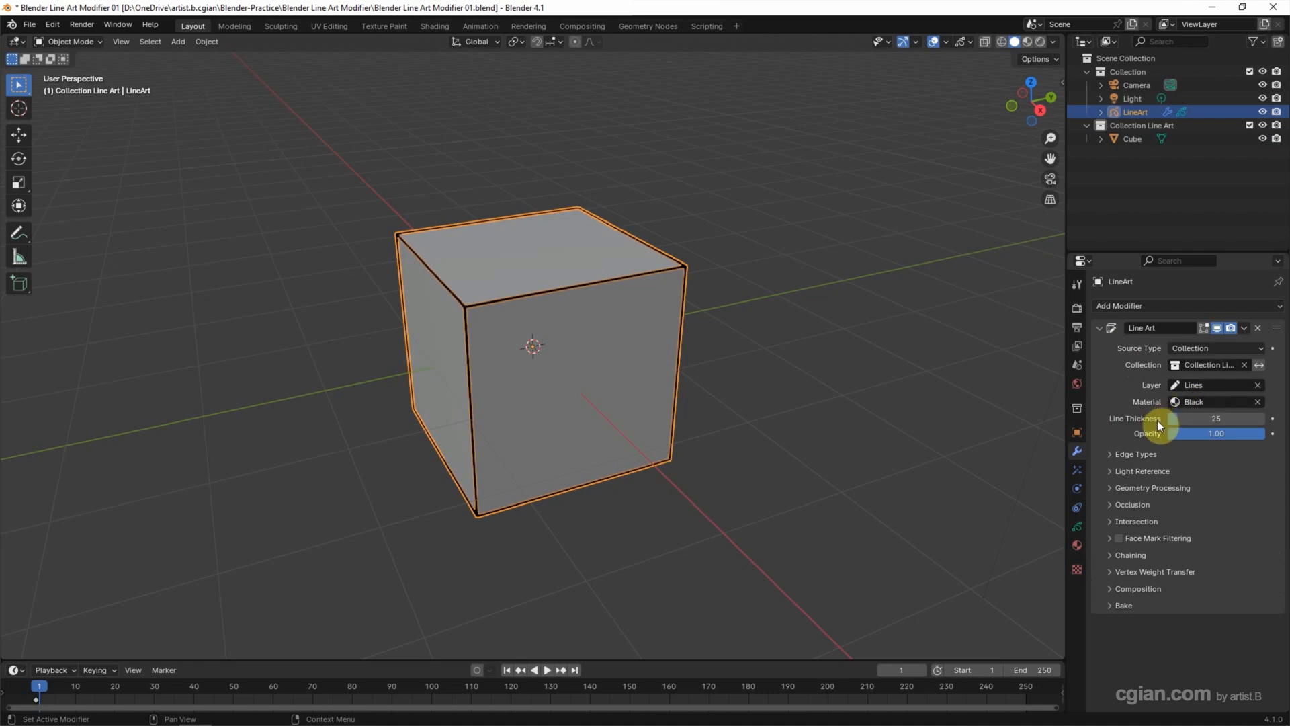
left_click_drag(1185, 417, 1201, 418)
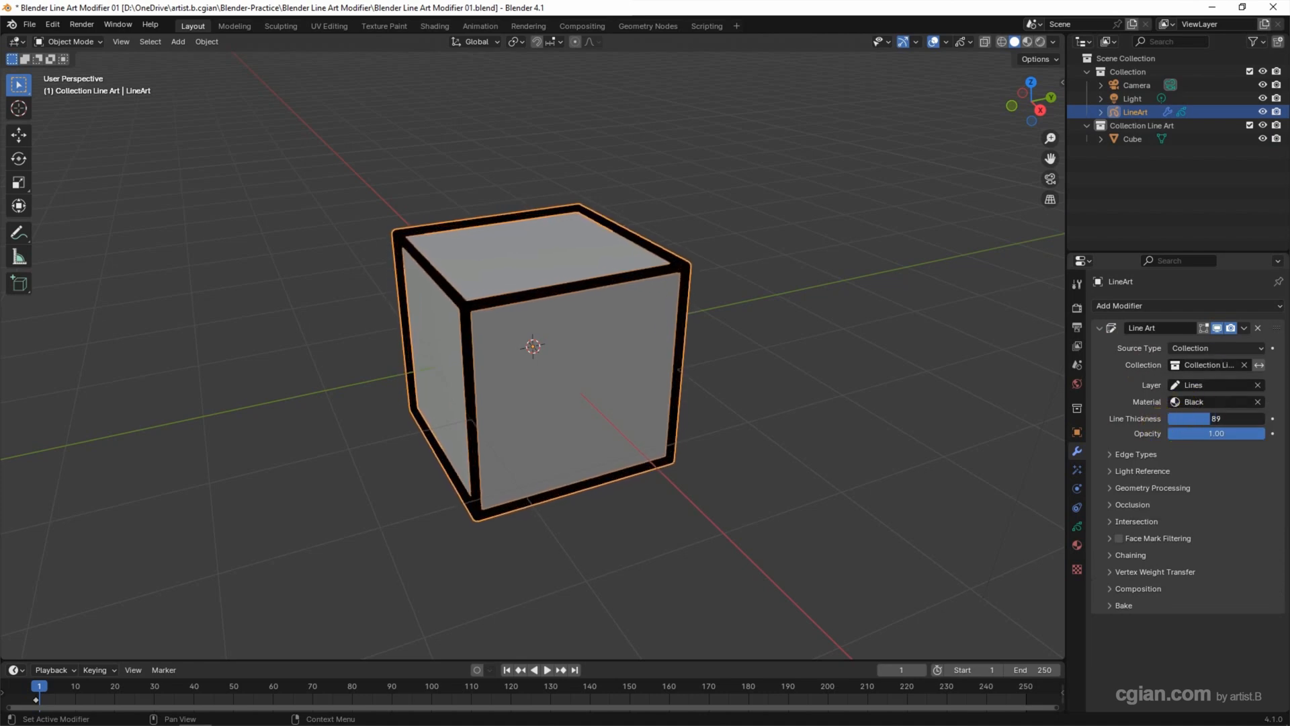
left_click_drag(1225, 418, 1216, 418)
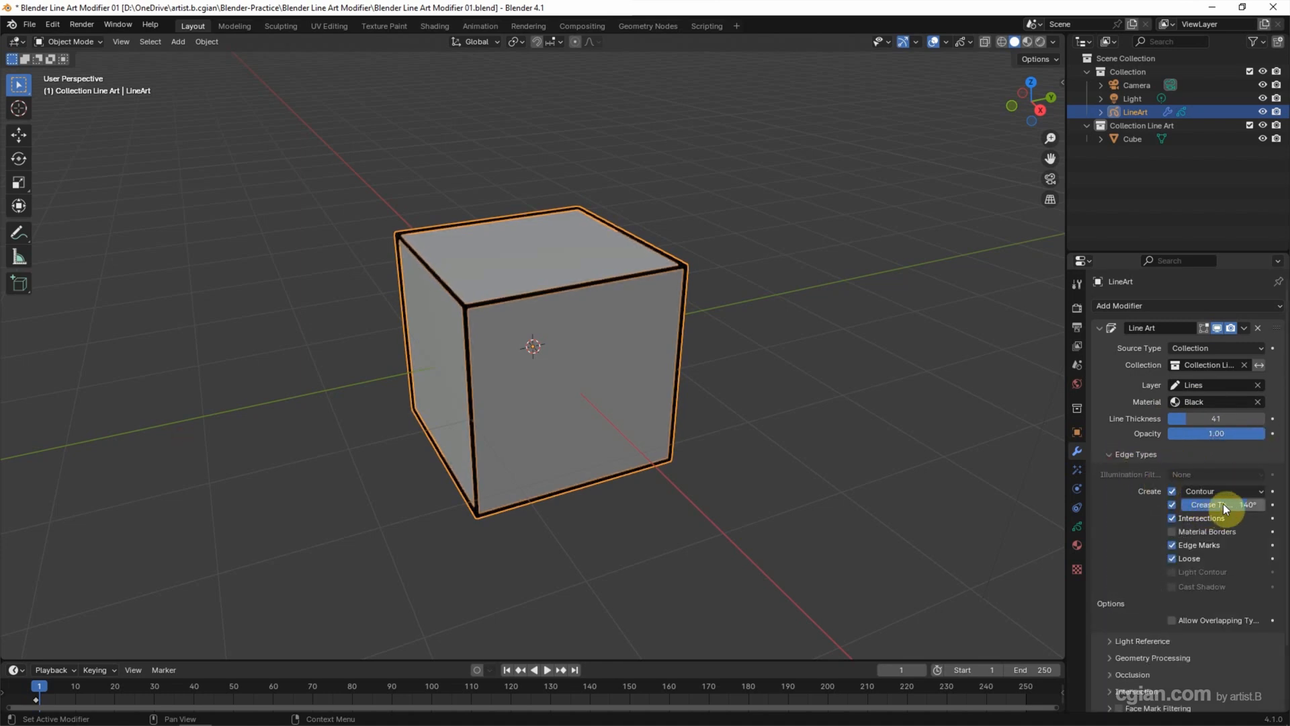
Step: Lower then raise the Crease Threshold so the cube's inner edges stay visible
left_click_drag(1250, 503, 1197, 504)
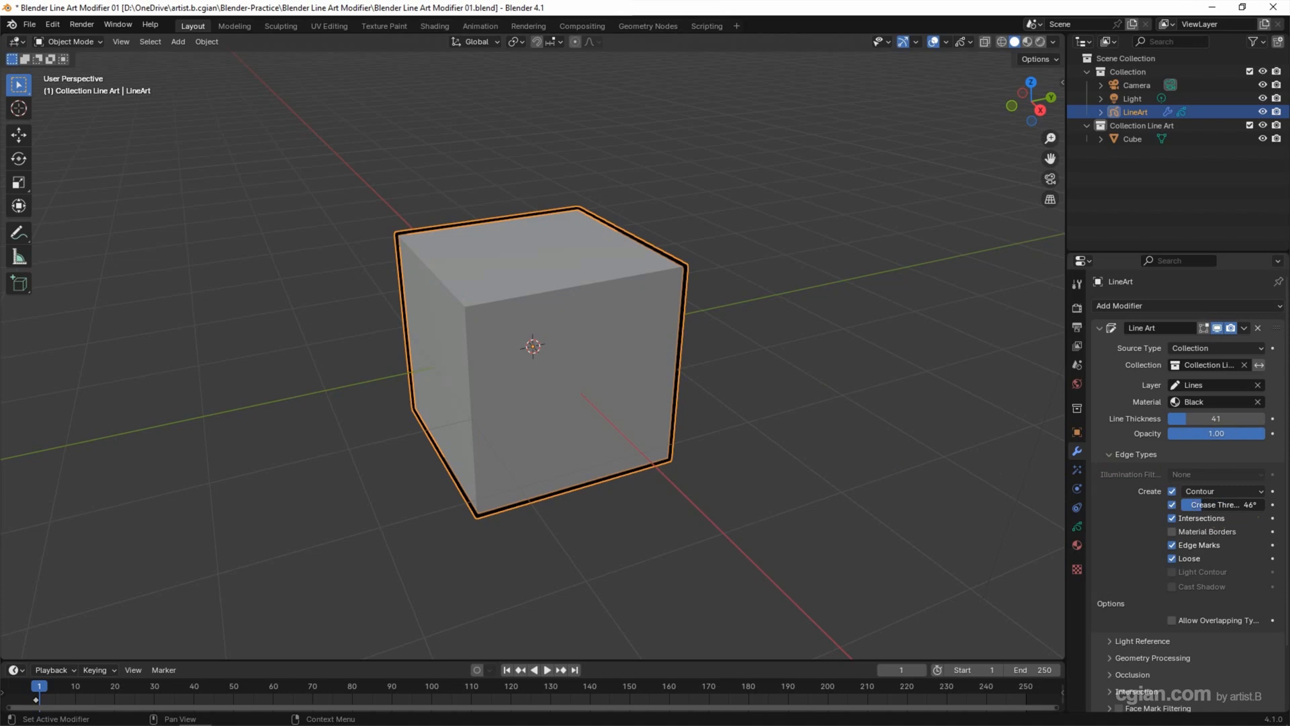
left_click_drag(1217, 504, 1241, 504)
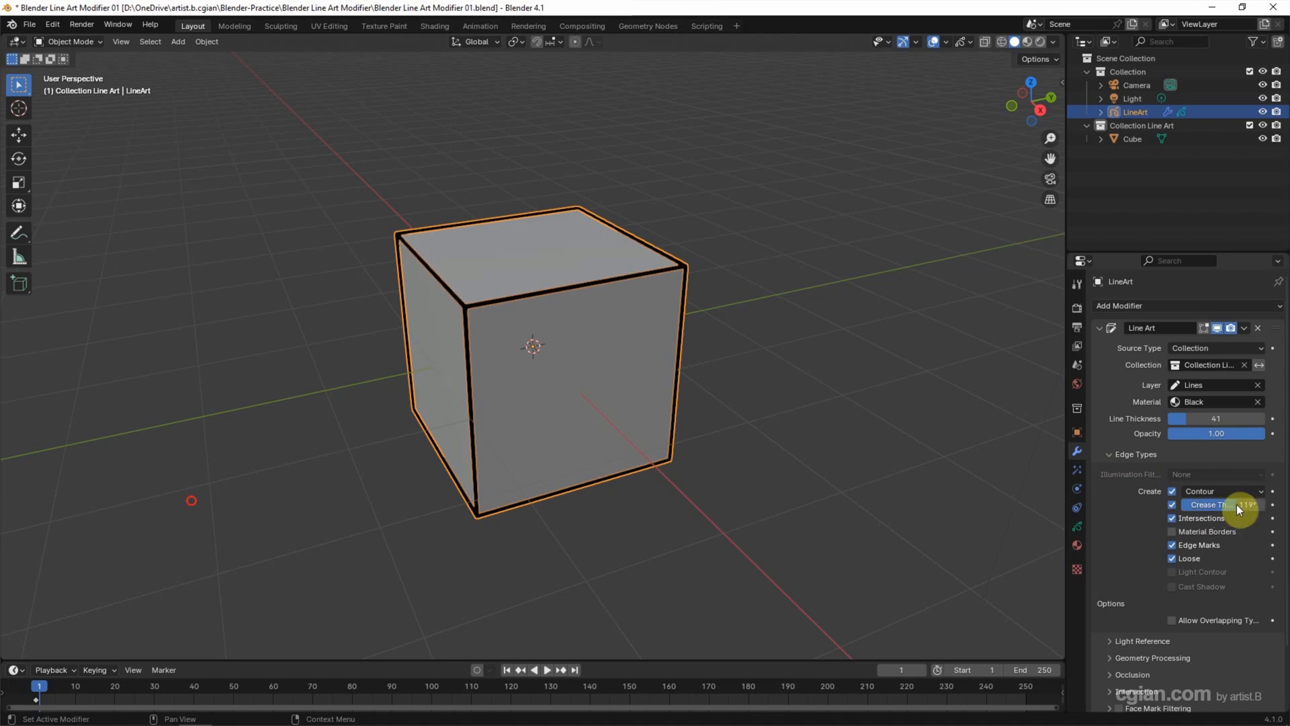
mouse_move(1221, 504)
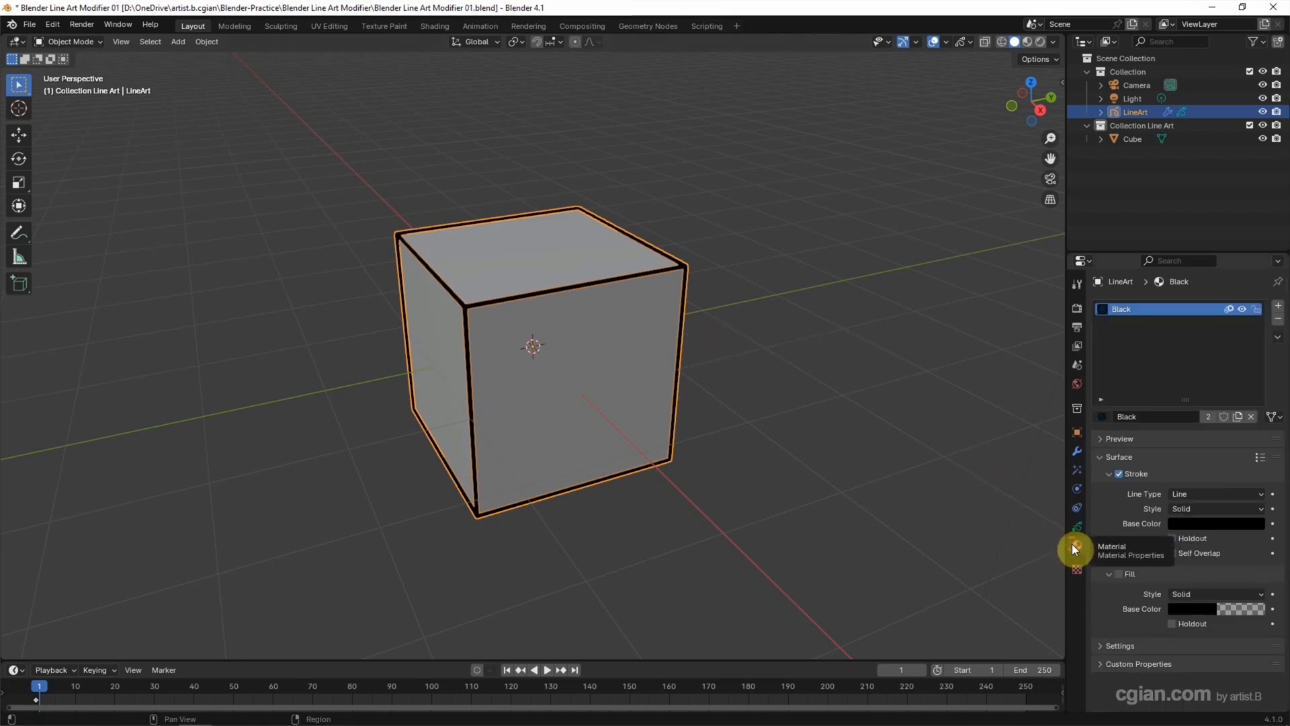
Step: Show the LineArt object's Black stroke material settings
left_click(1216, 522)
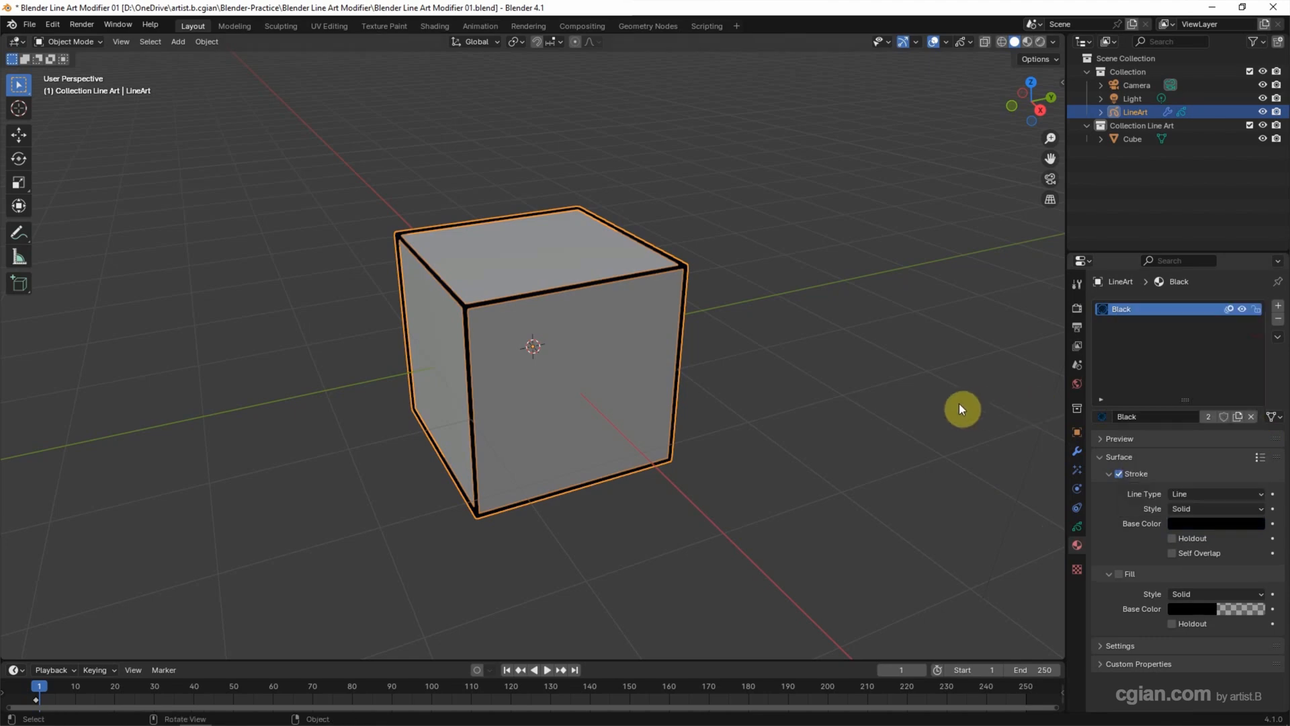
mouse_move(650, 365)
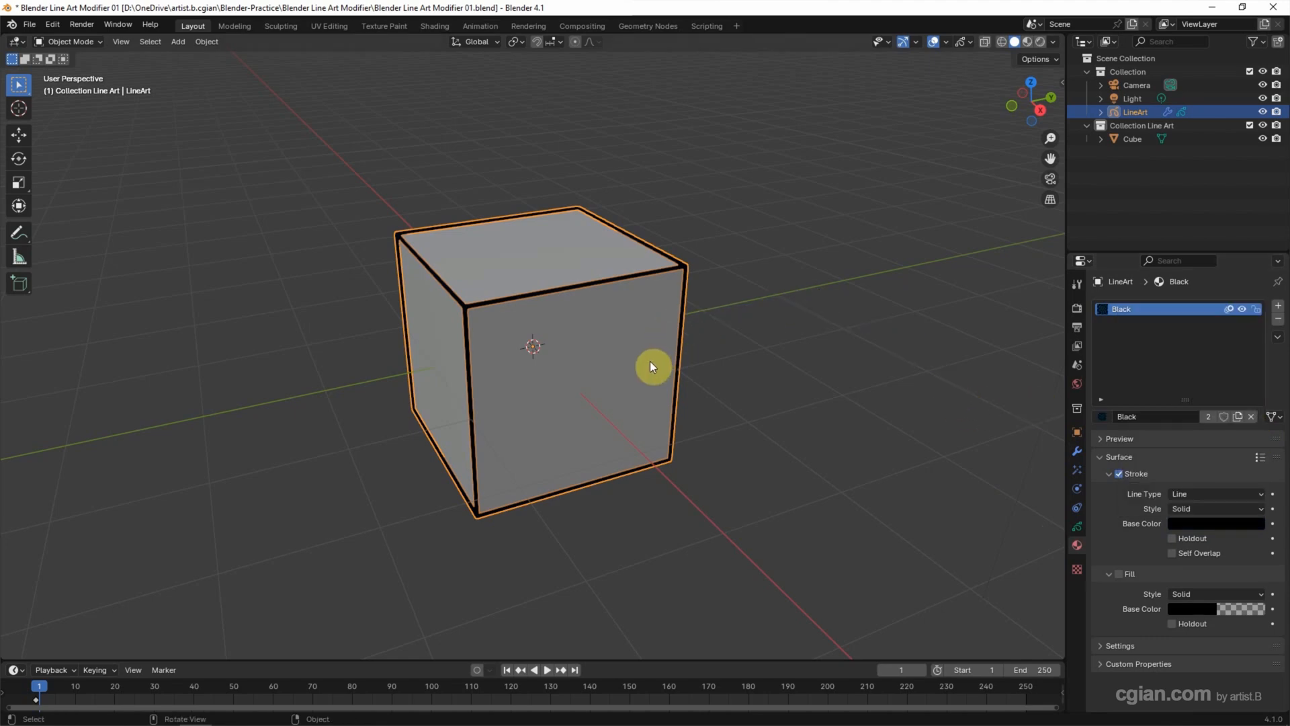
mouse_move(1022, 58)
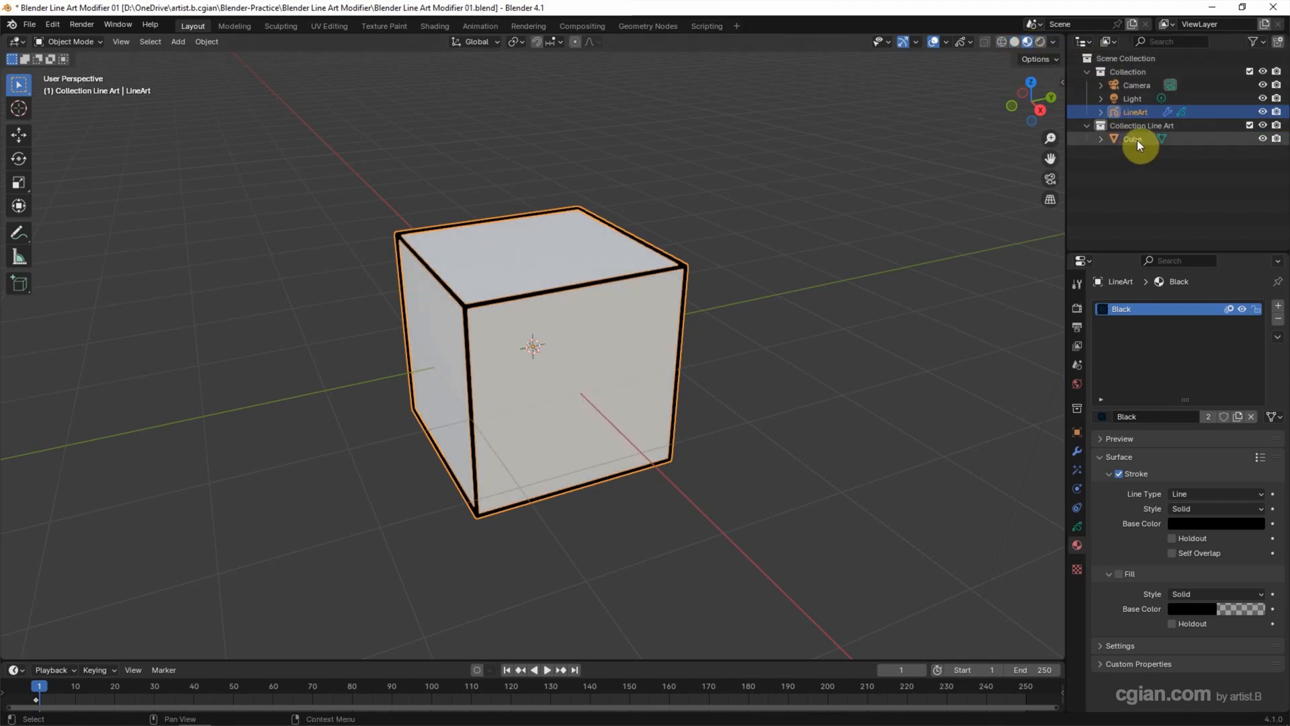
Step: Give the cube a new Material.001 with a pink base colour
left_click(1133, 138)
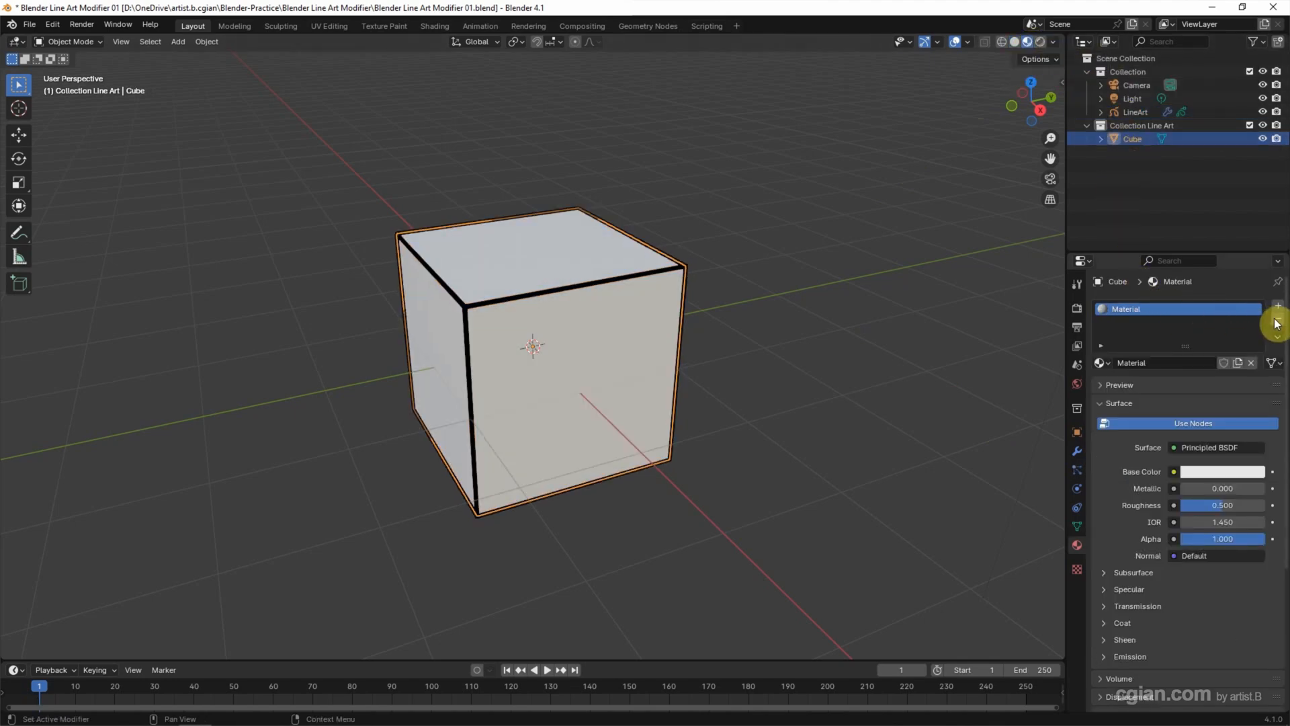
left_click(1277, 305)
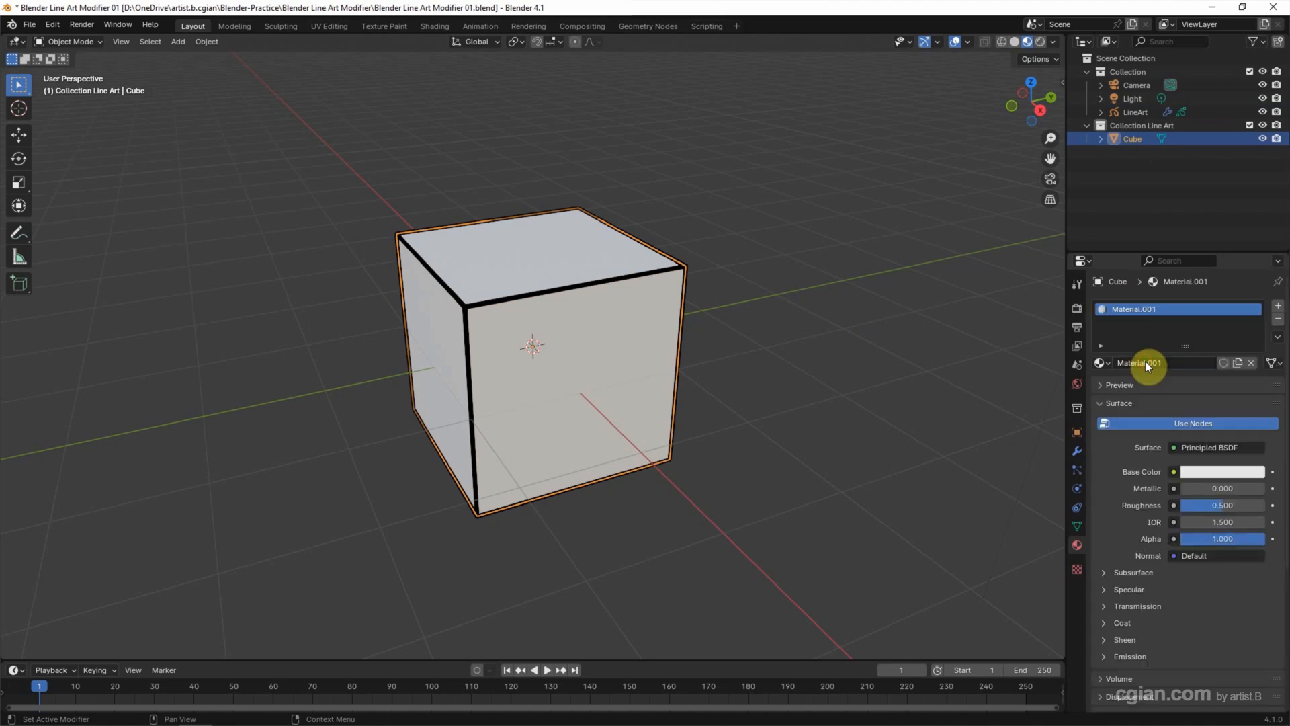
mouse_move(1203, 473)
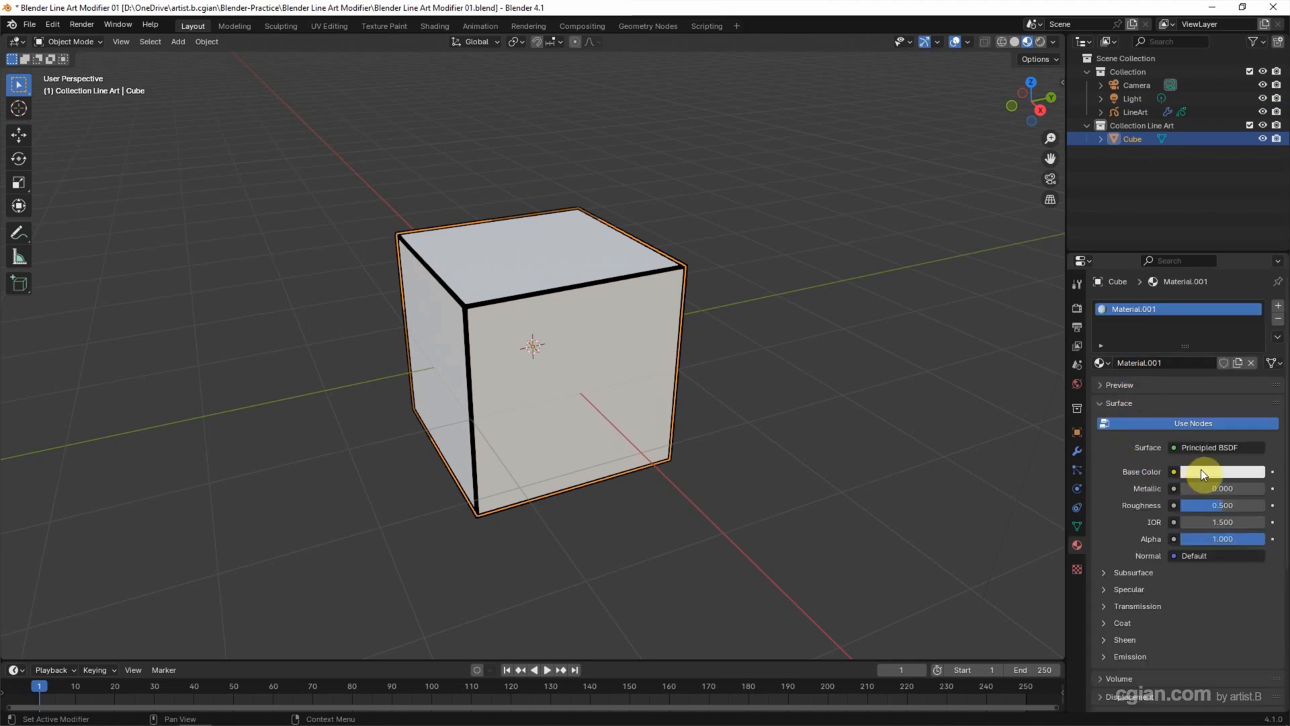
left_click(1223, 471)
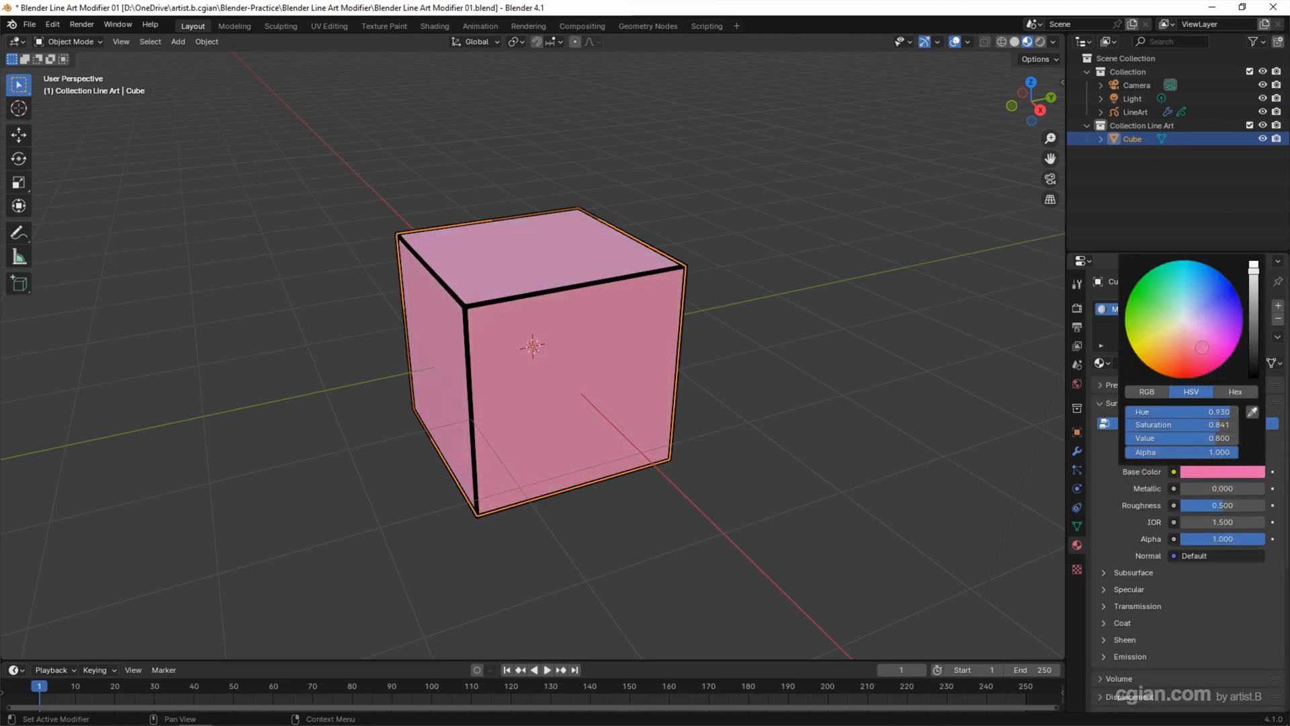
left_click(1210, 360)
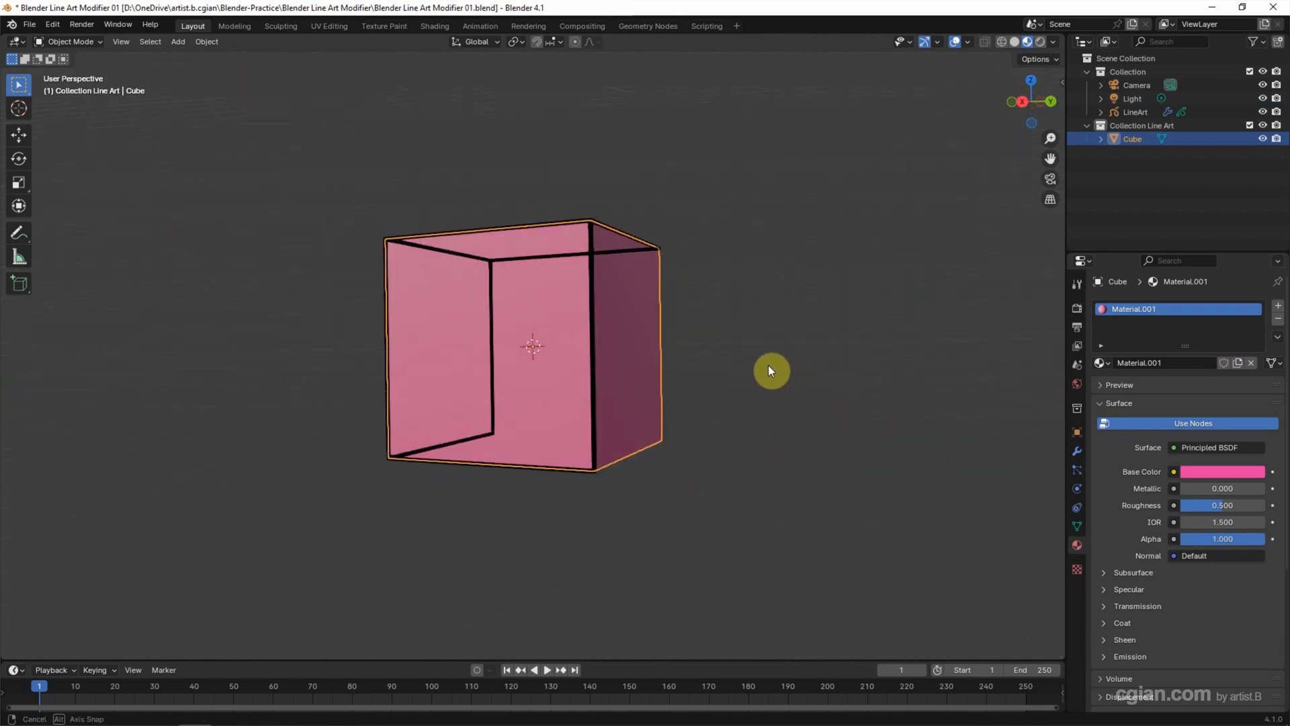
left_click_drag(769, 371, 718, 283)
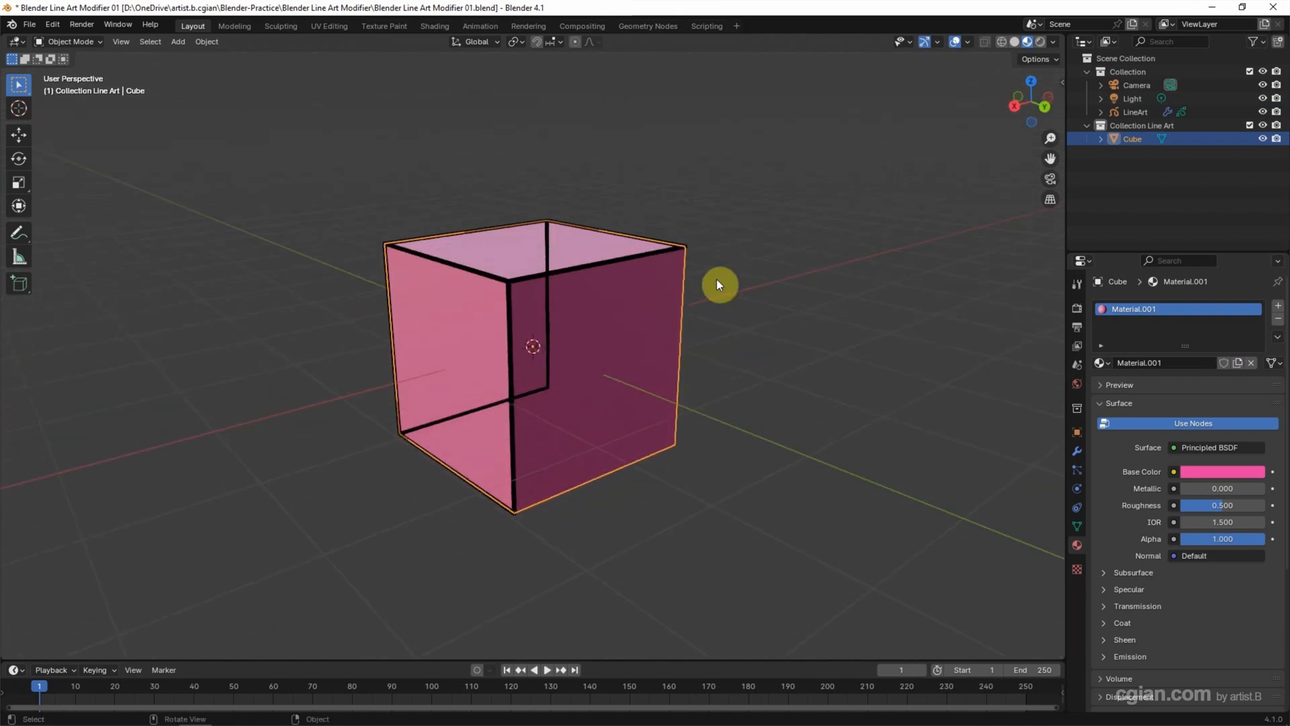
mouse_move(590, 504)
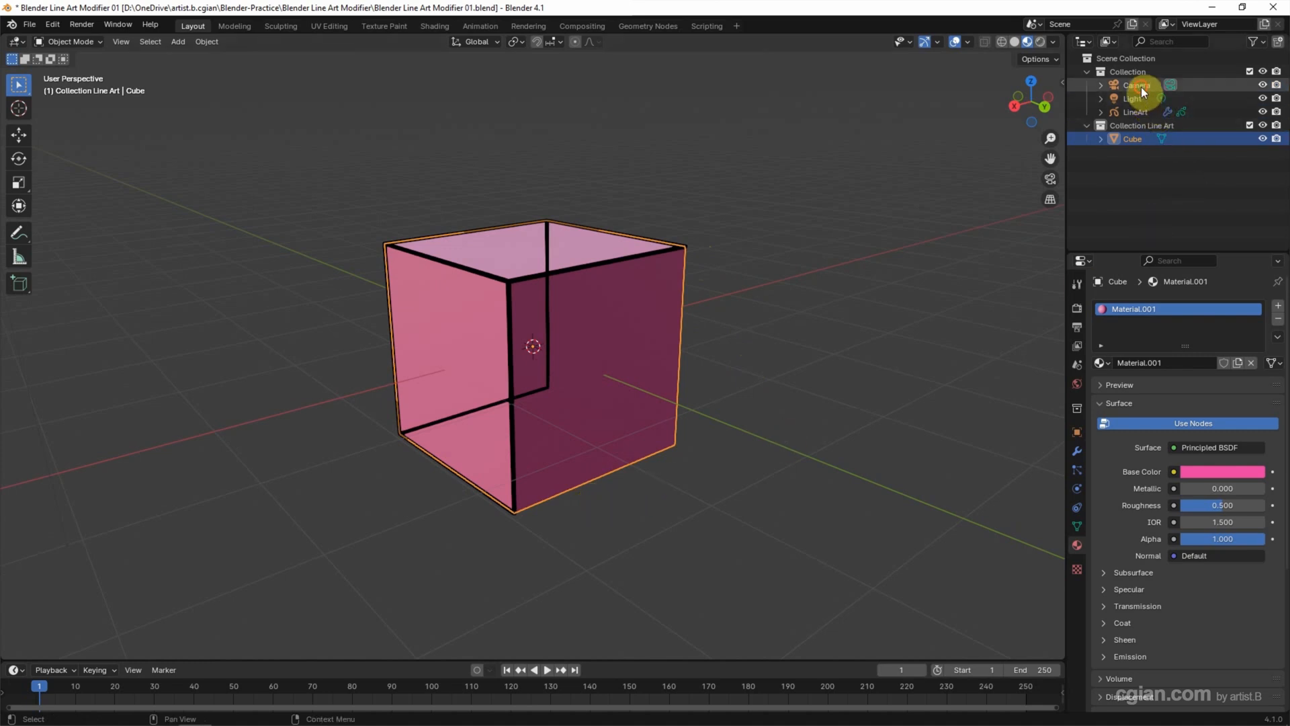
Step: Make the scene camera the active camera and view the scene through it
left_click(1137, 85)
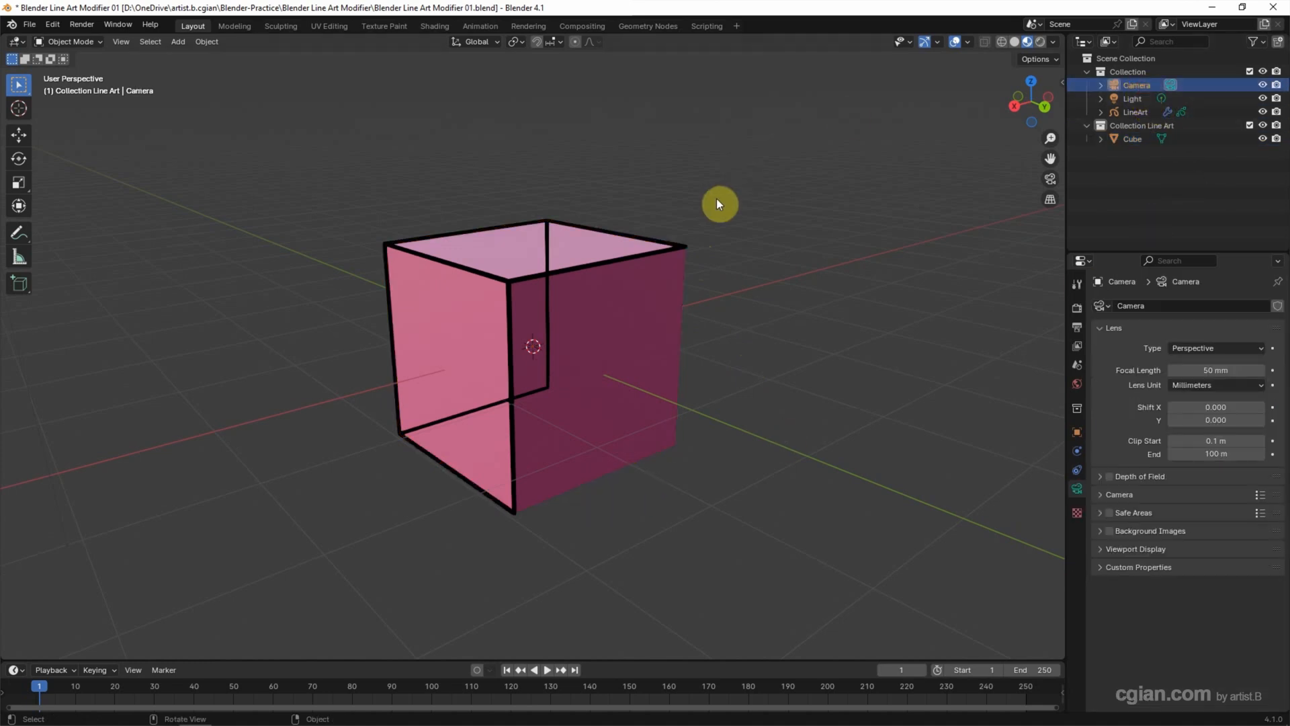
mouse_move(992, 162)
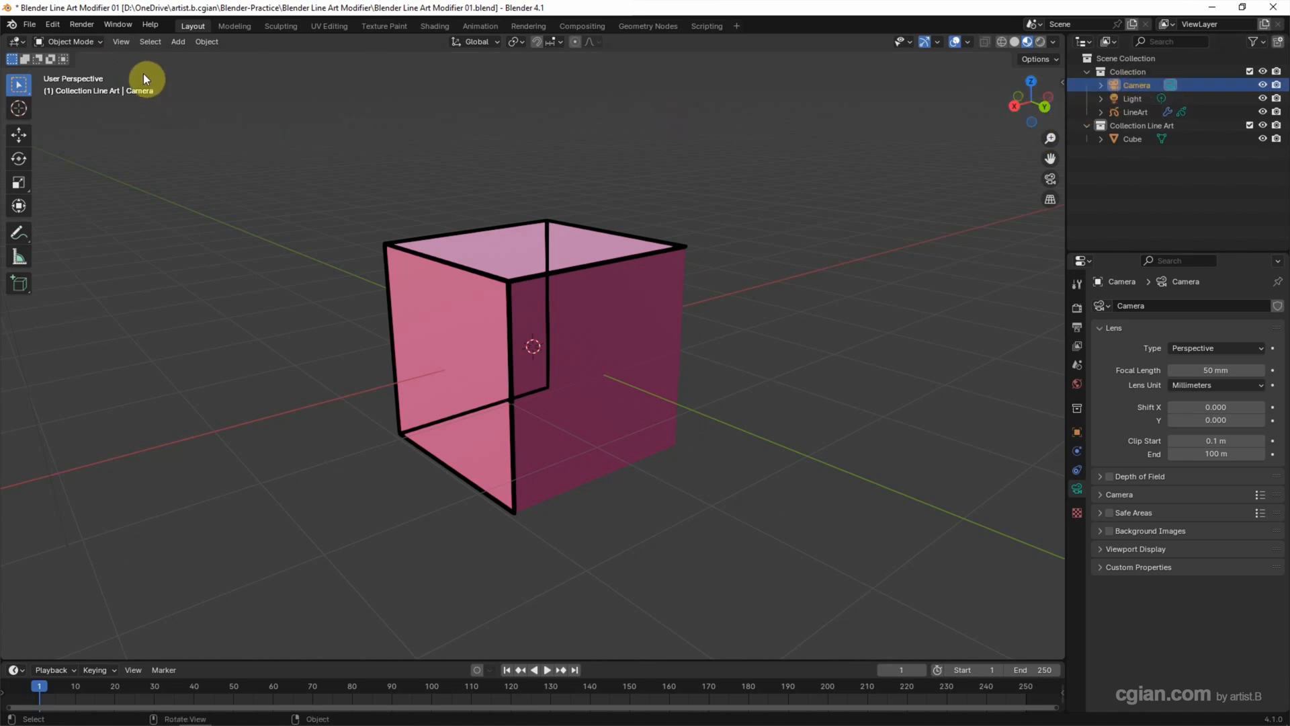
left_click(120, 42)
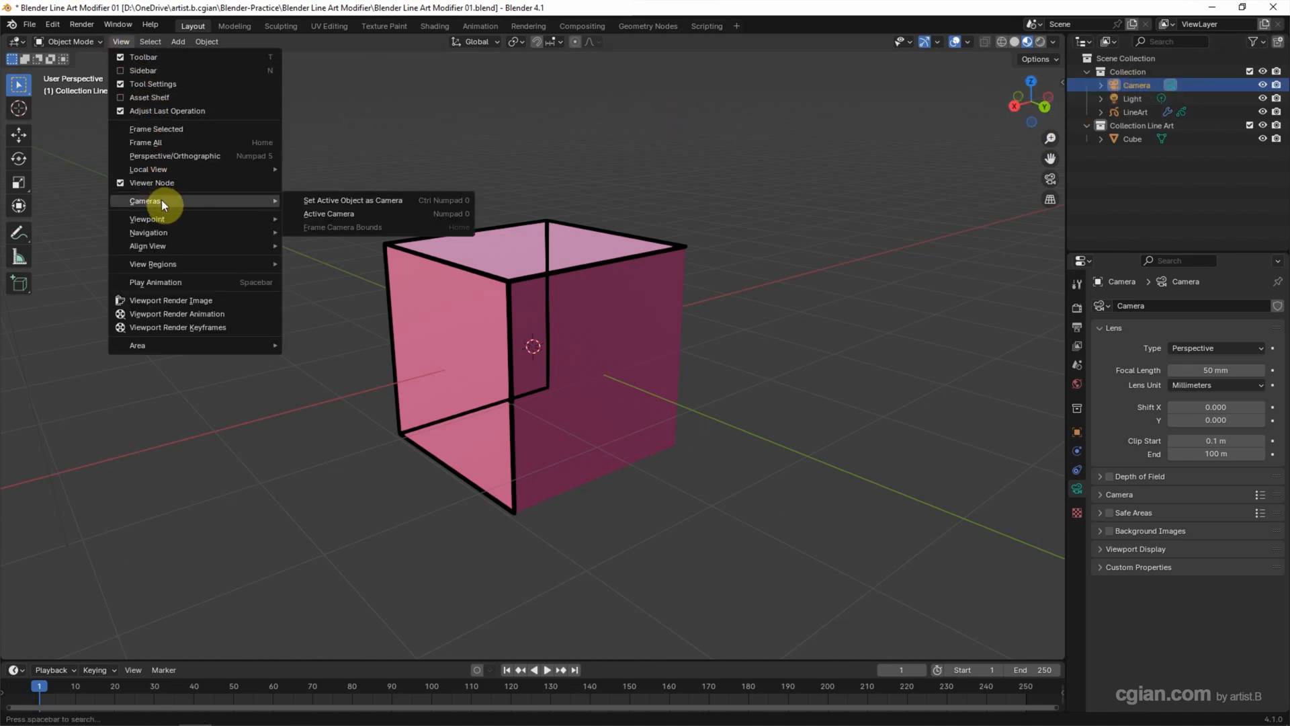
mouse_move(352, 200)
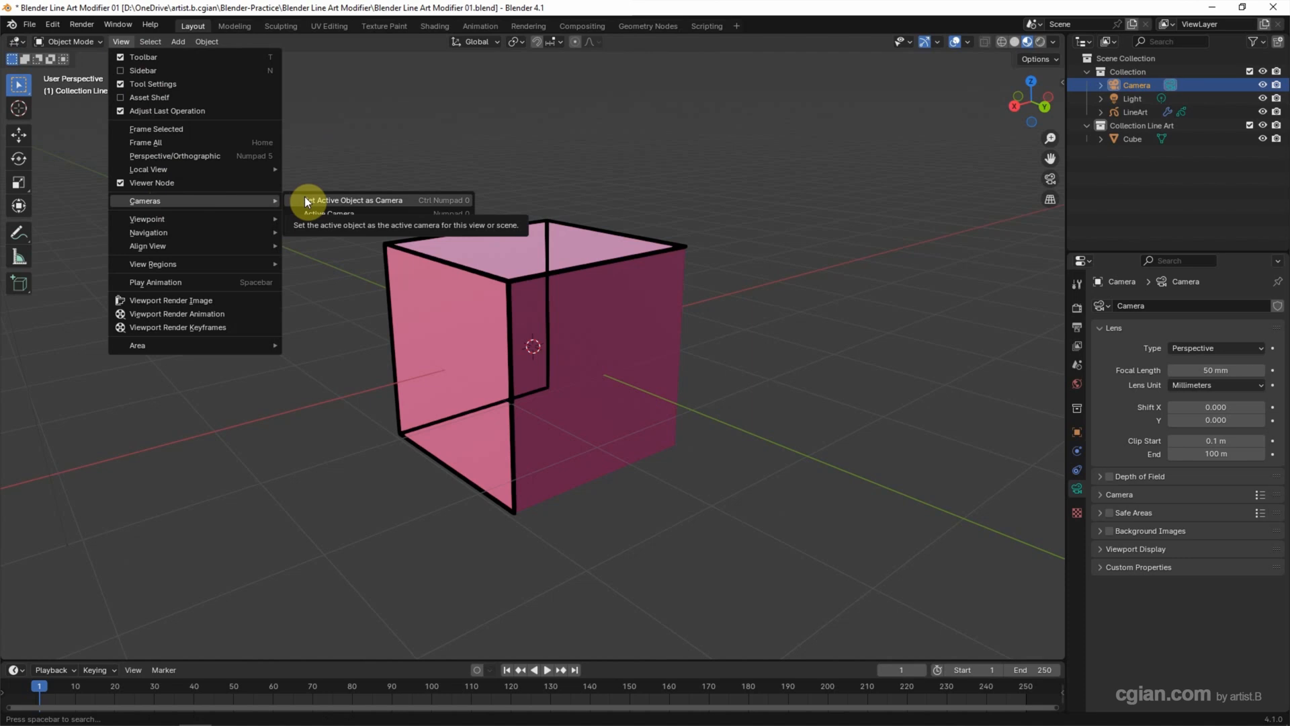
left_click(350, 200)
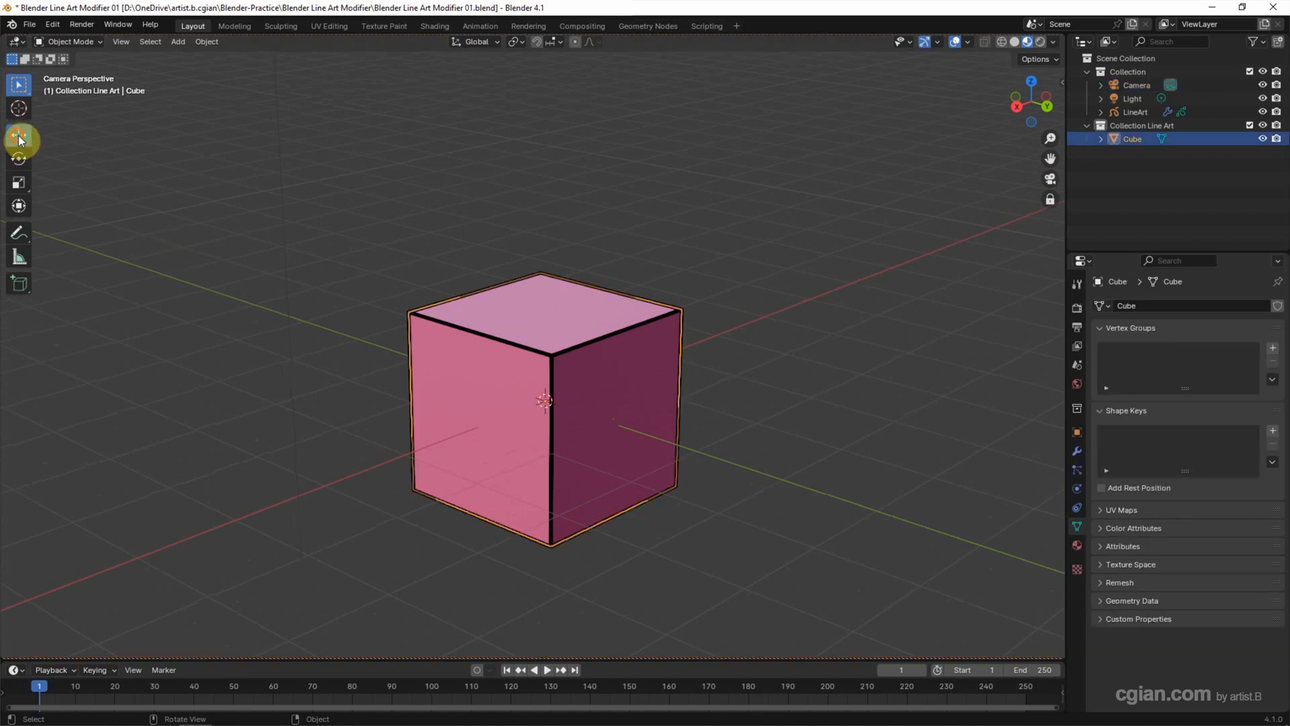
Step: Add a Suzanne monkey head on top of the pink cube
left_click(17, 135)
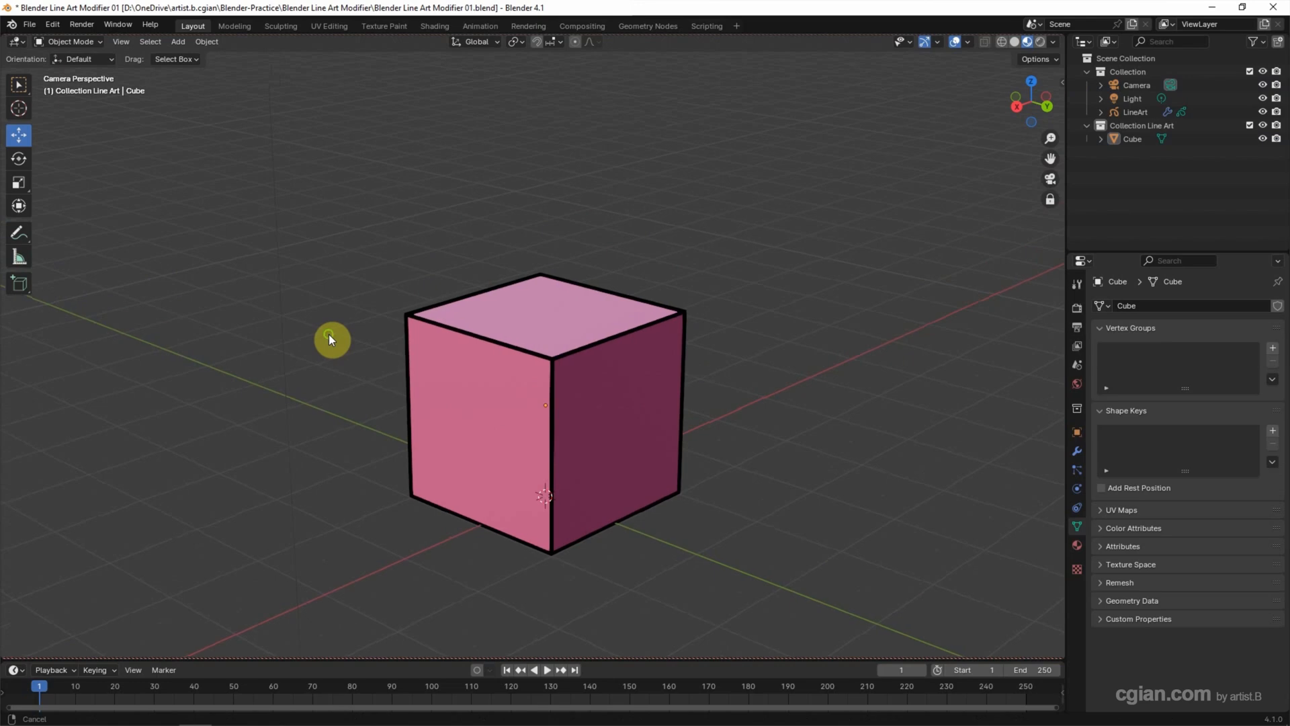
left_click(177, 42)
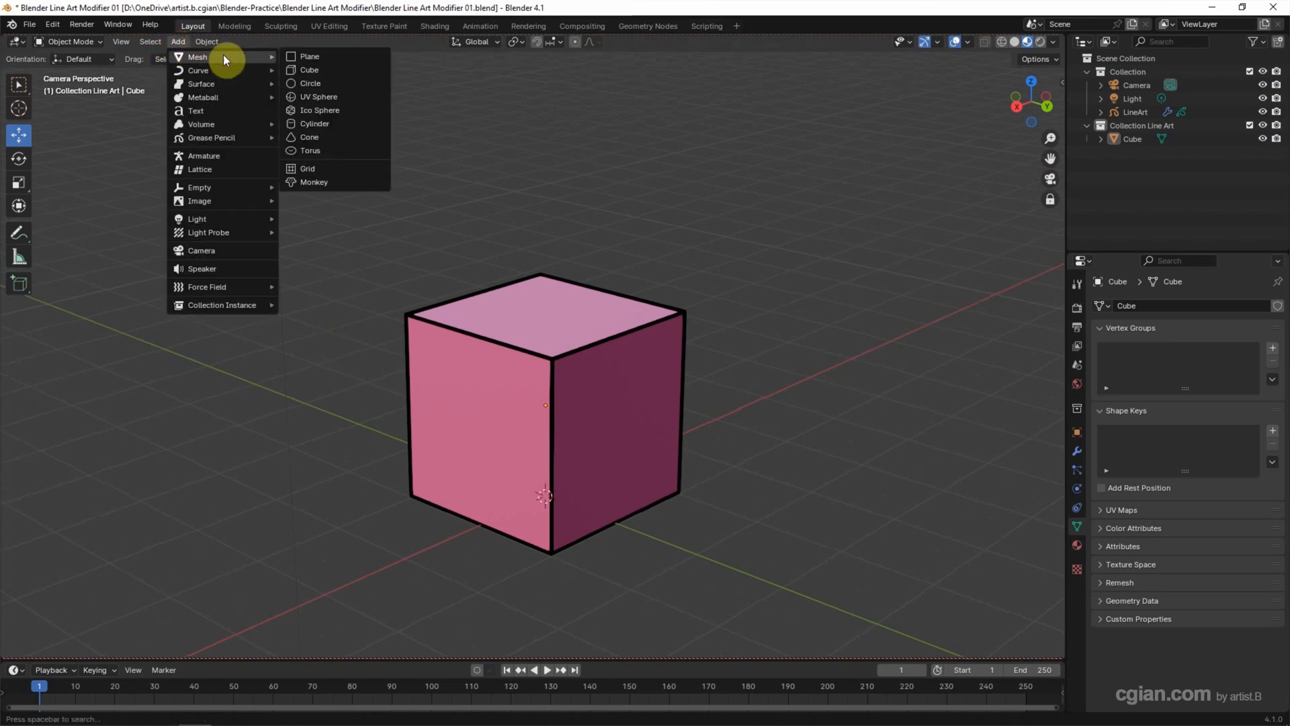
left_click(315, 182)
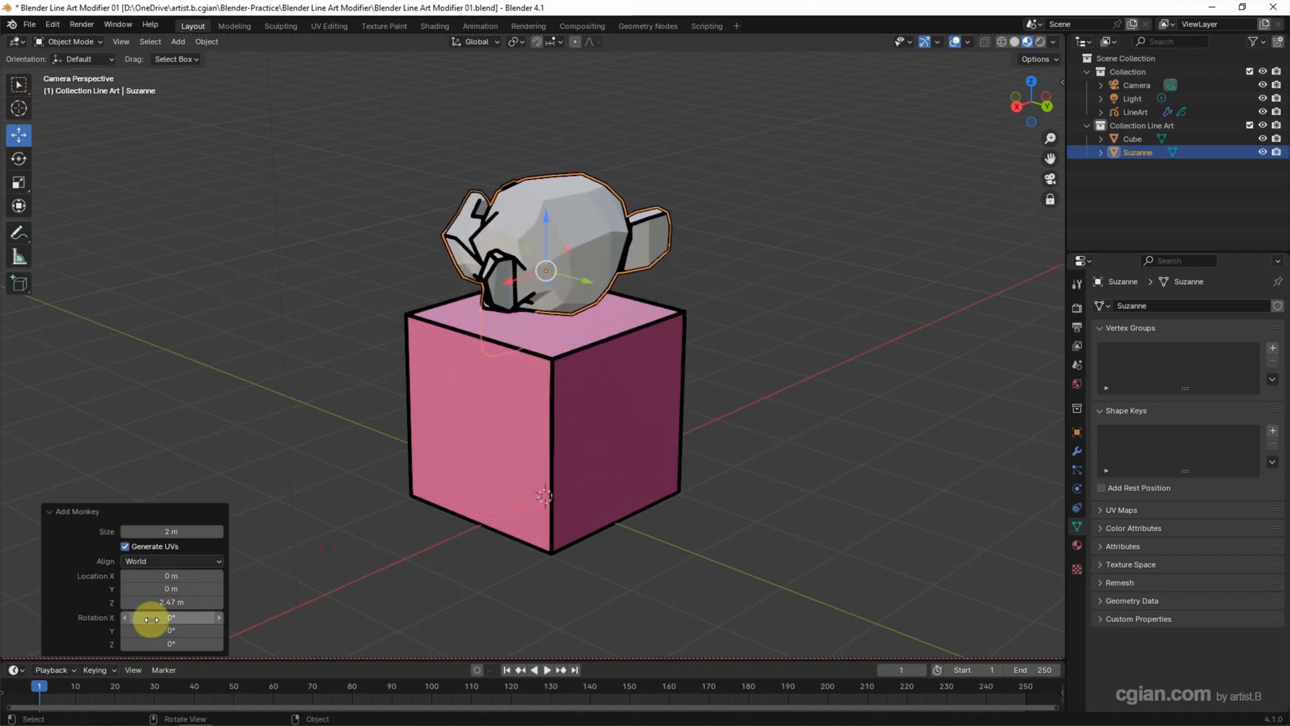
Step: Rotate the monkey about -36° around X and 90° around Z
left_click_drag(151, 617, 953, 164)
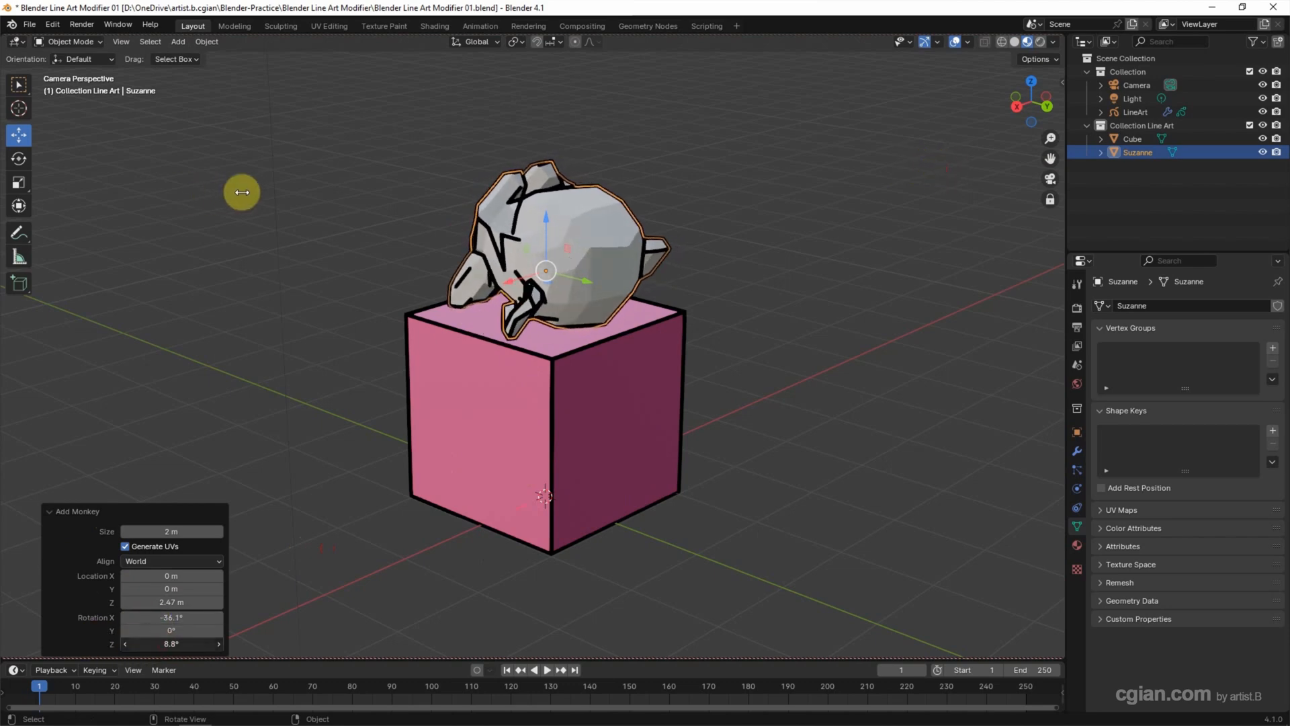
left_click_drag(173, 644, 160, 643)
type("90")
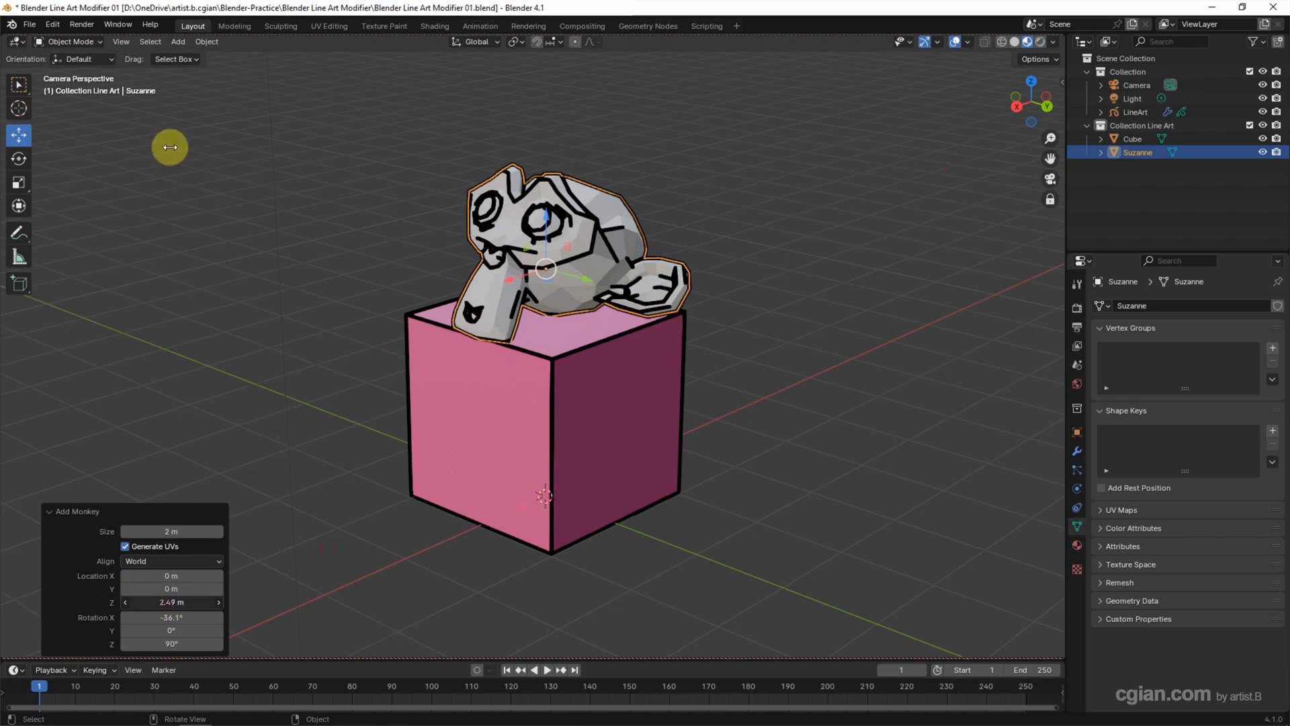
left_click(291, 505)
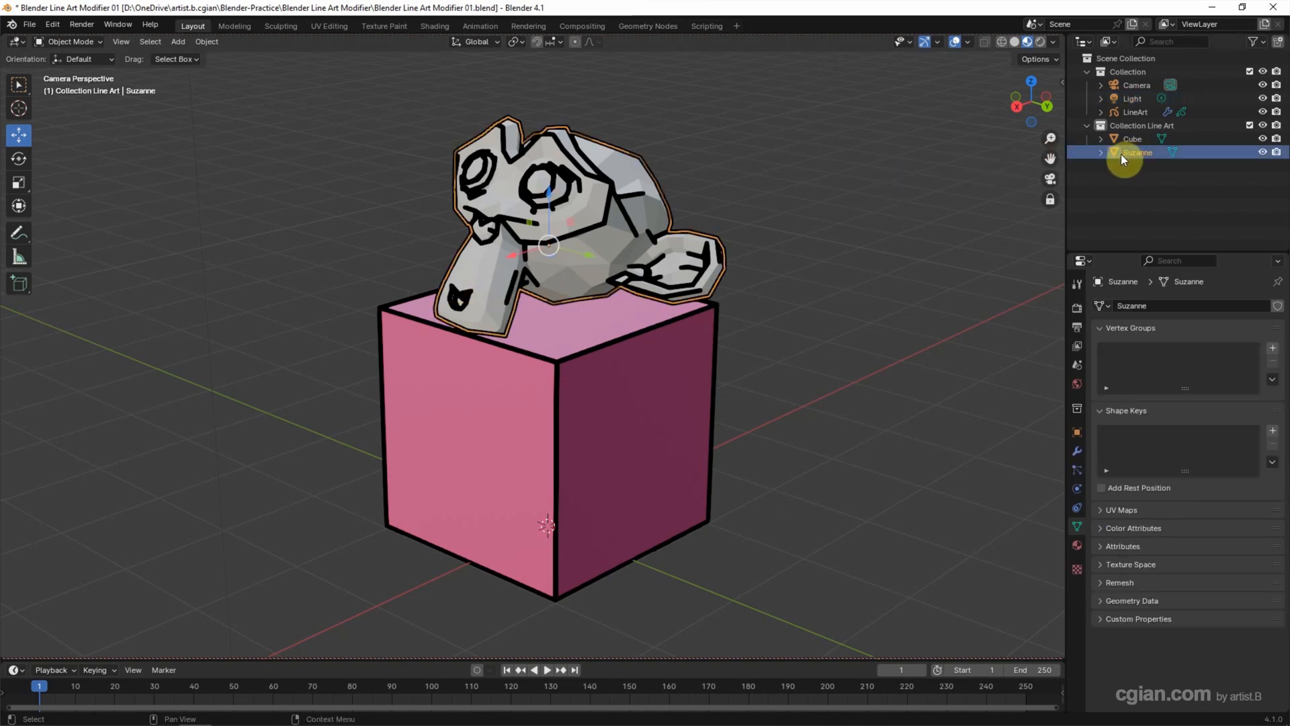
mouse_move(1077, 452)
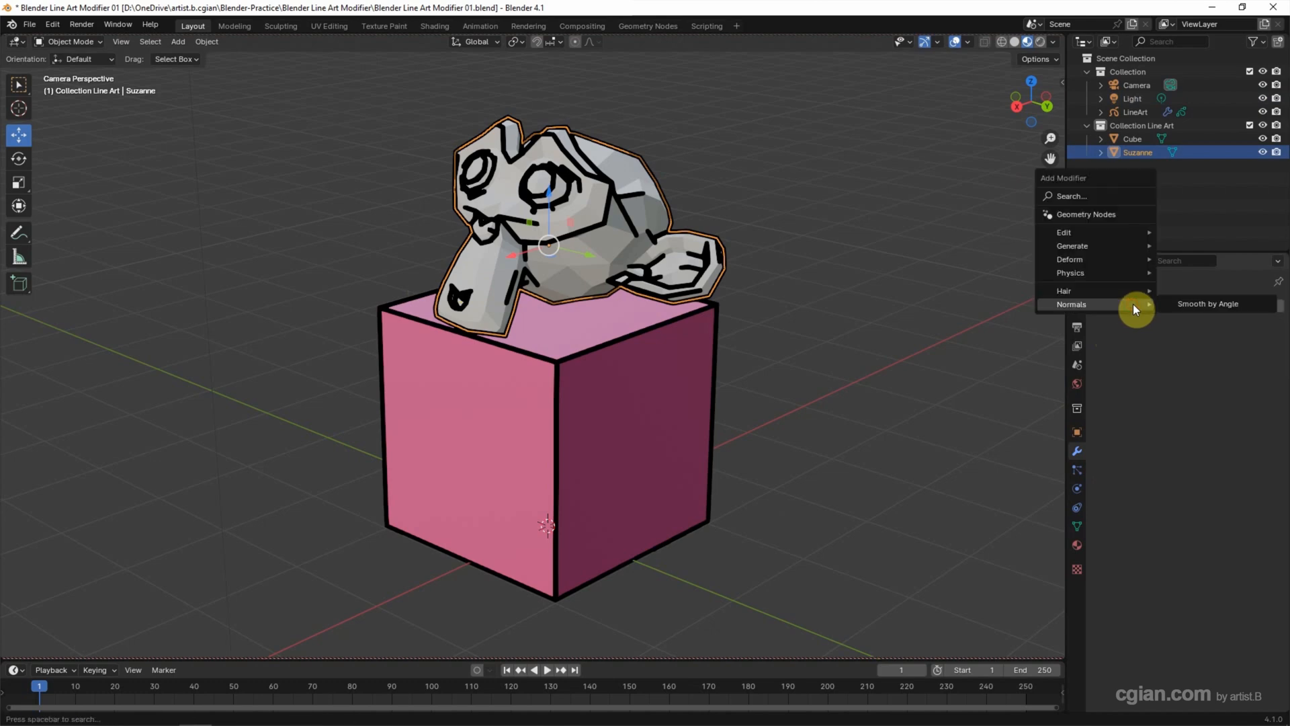
mouse_move(1073, 244)
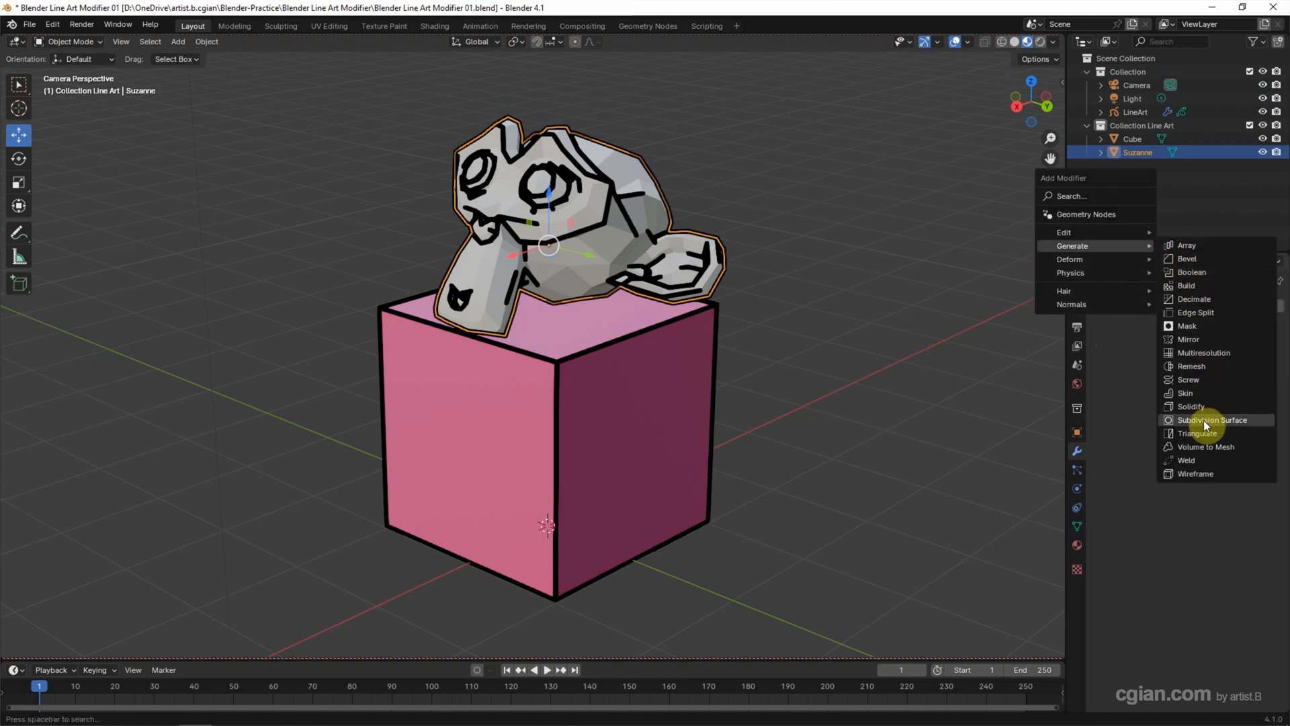
Step: Add a Subdivision Surface modifier to the monkey with Levels Viewport 2
left_click(1214, 419)
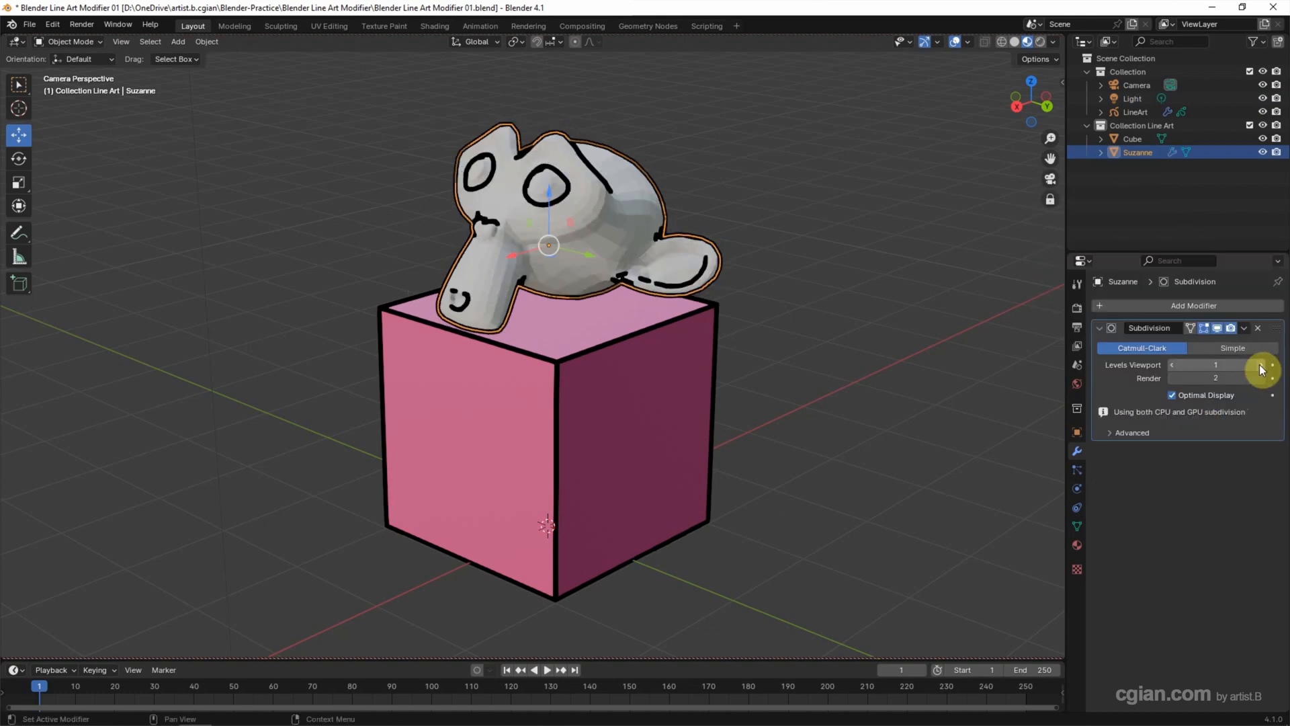
left_click(1237, 364)
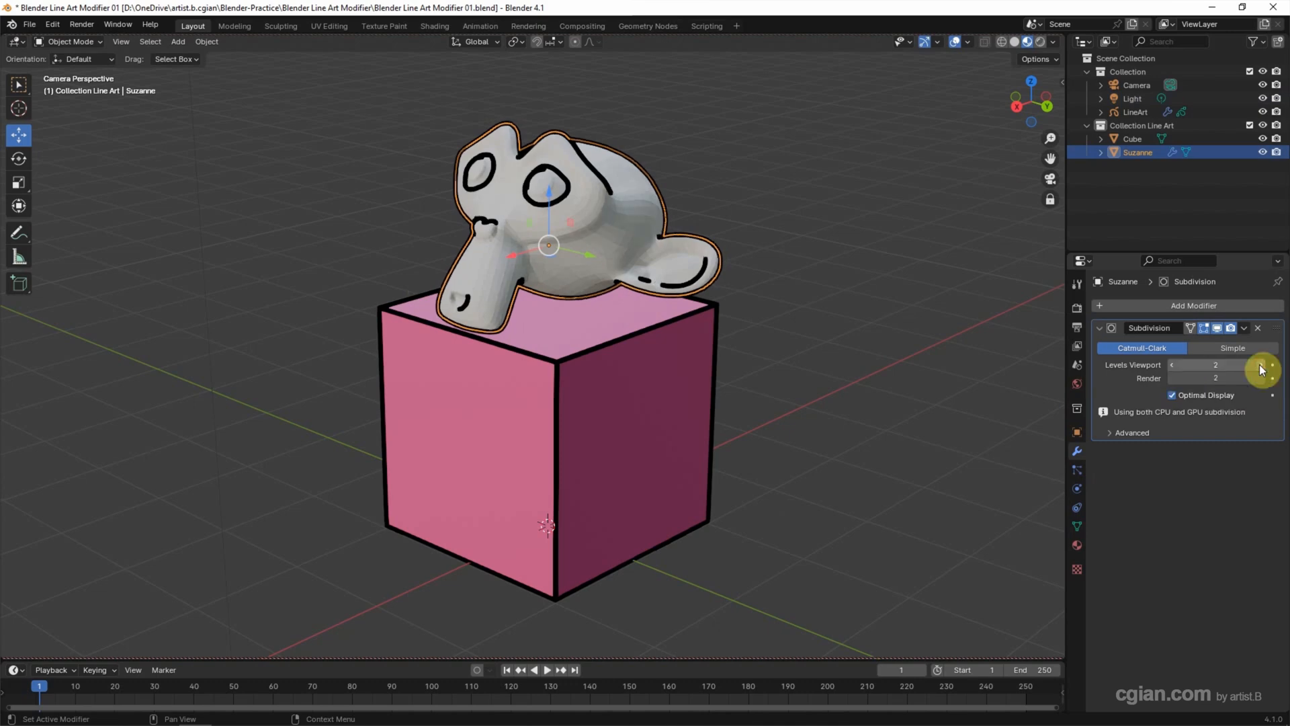
left_click(1193, 305)
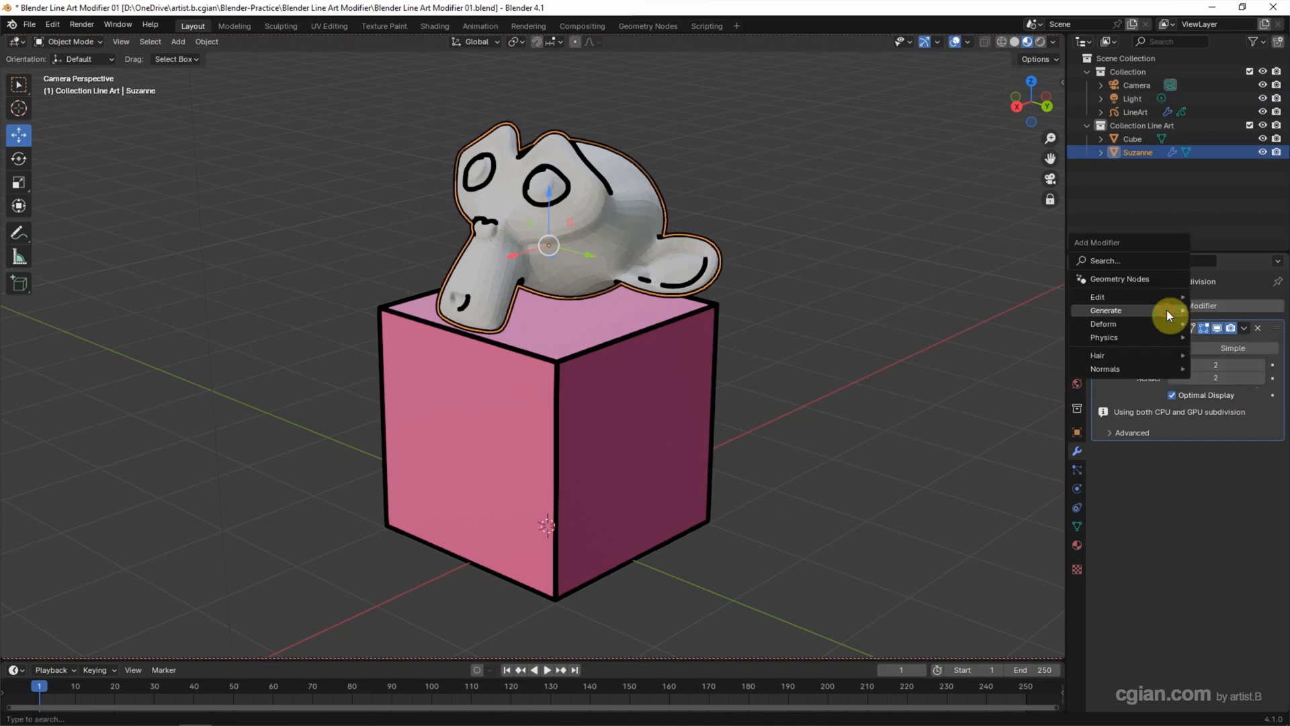
mouse_move(1111, 368)
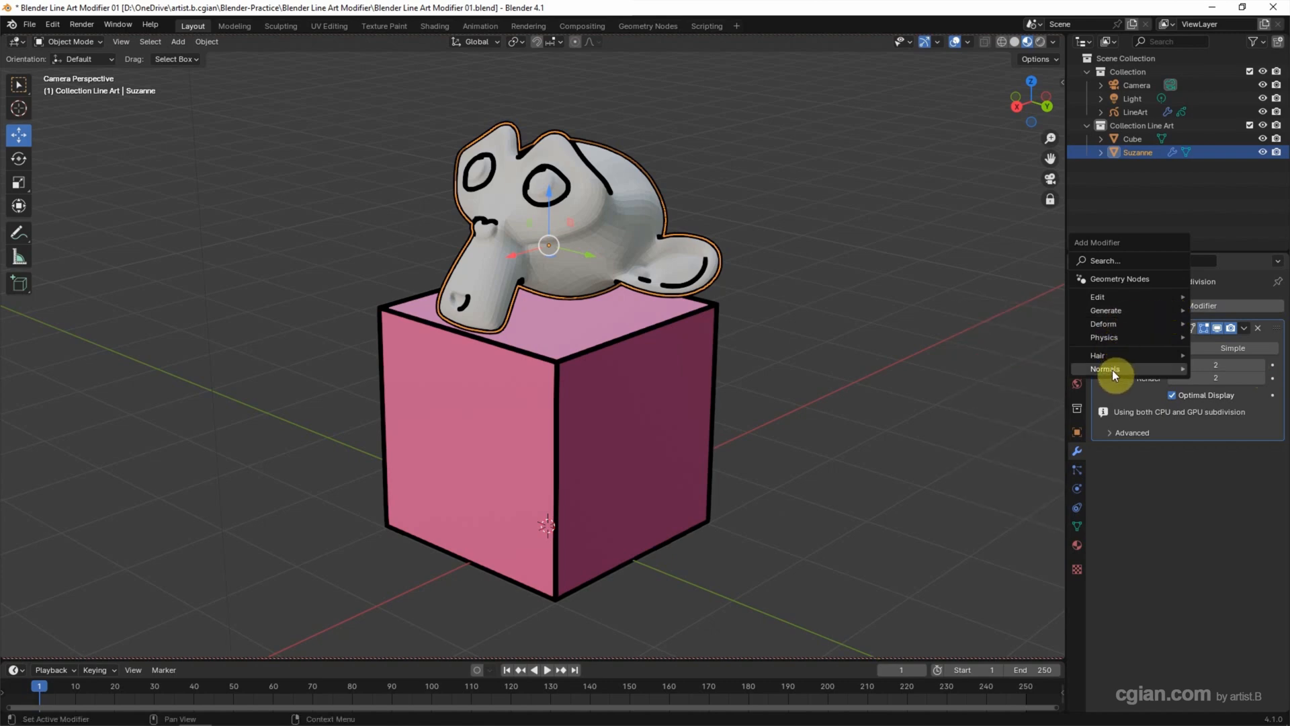
mouse_move(1004, 368)
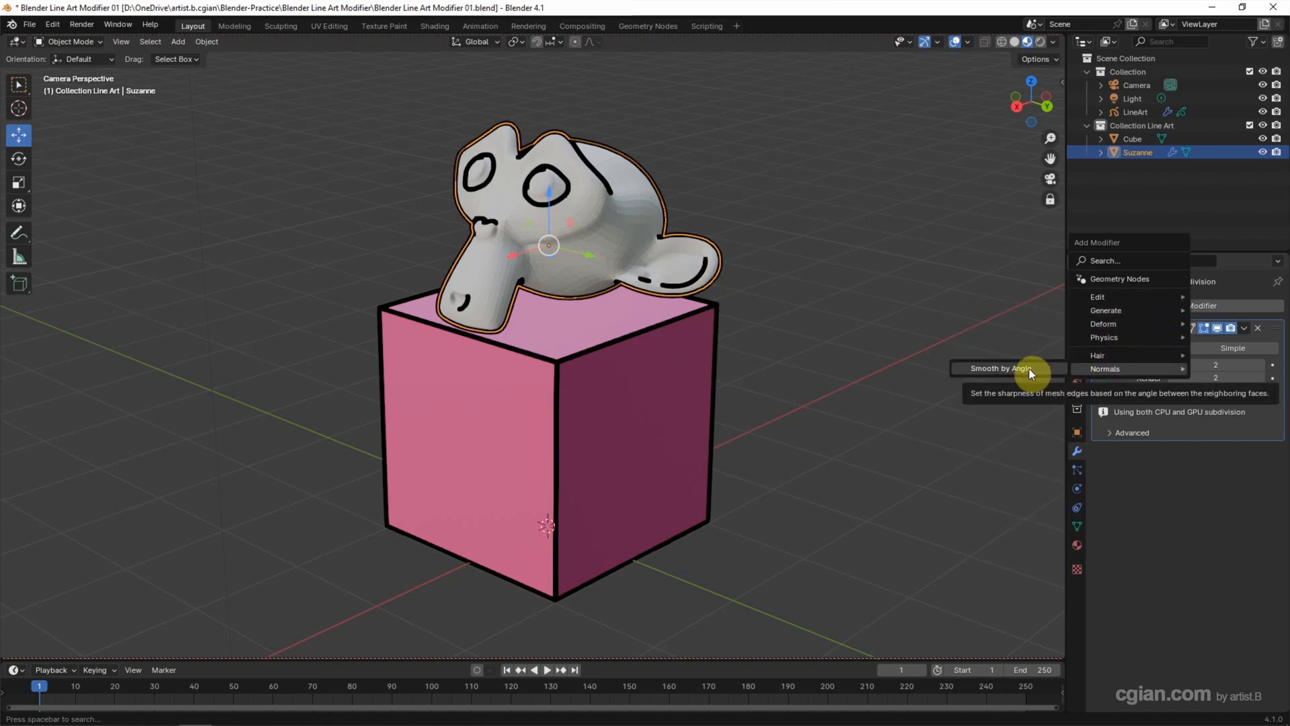
Step: Add Smooth by Angle ignoring sharpness, with the angle lowered to 23.2°
left_click(998, 368)
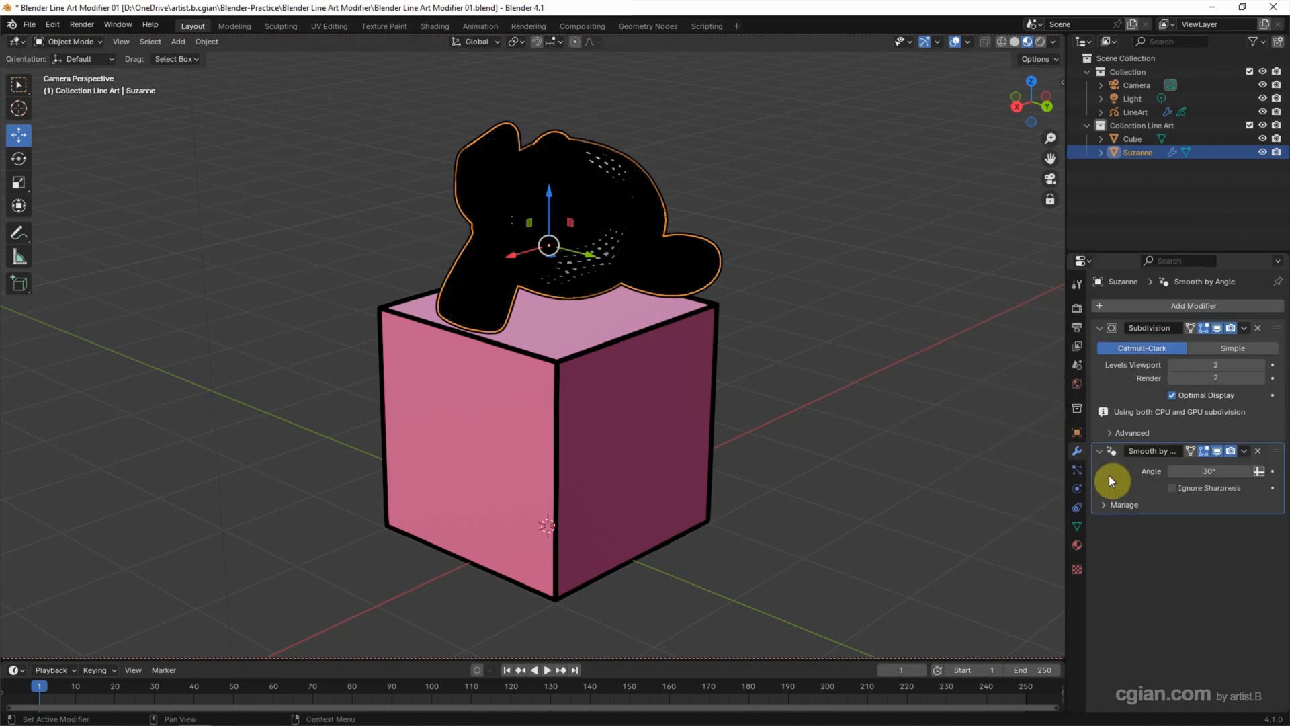
left_click(1171, 487)
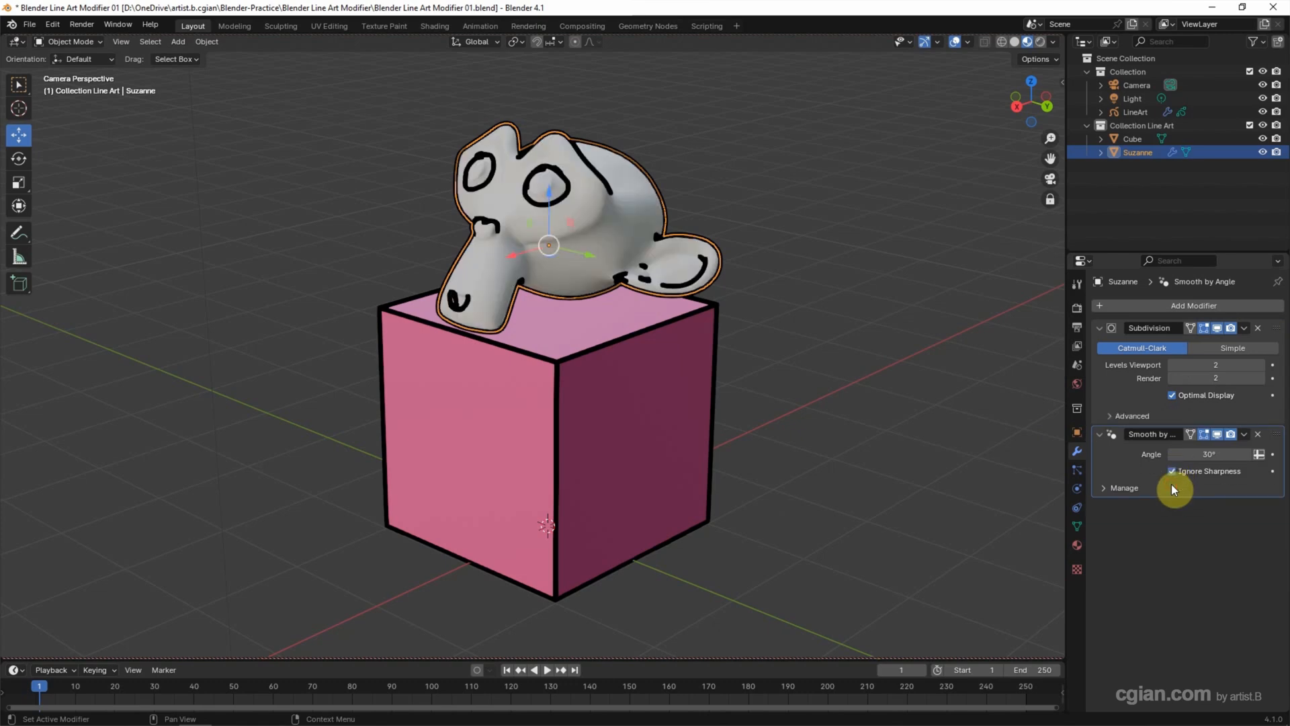
mouse_move(1209, 453)
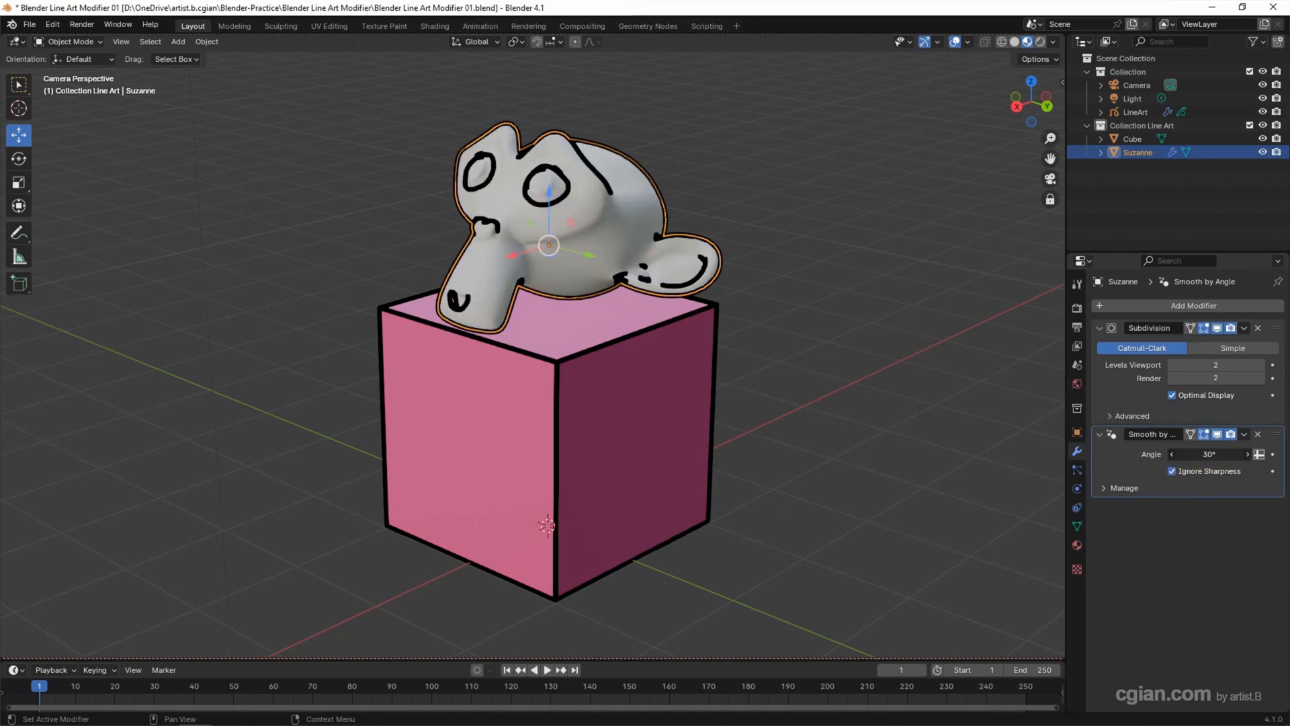
left_click_drag(1209, 452, 1197, 452)
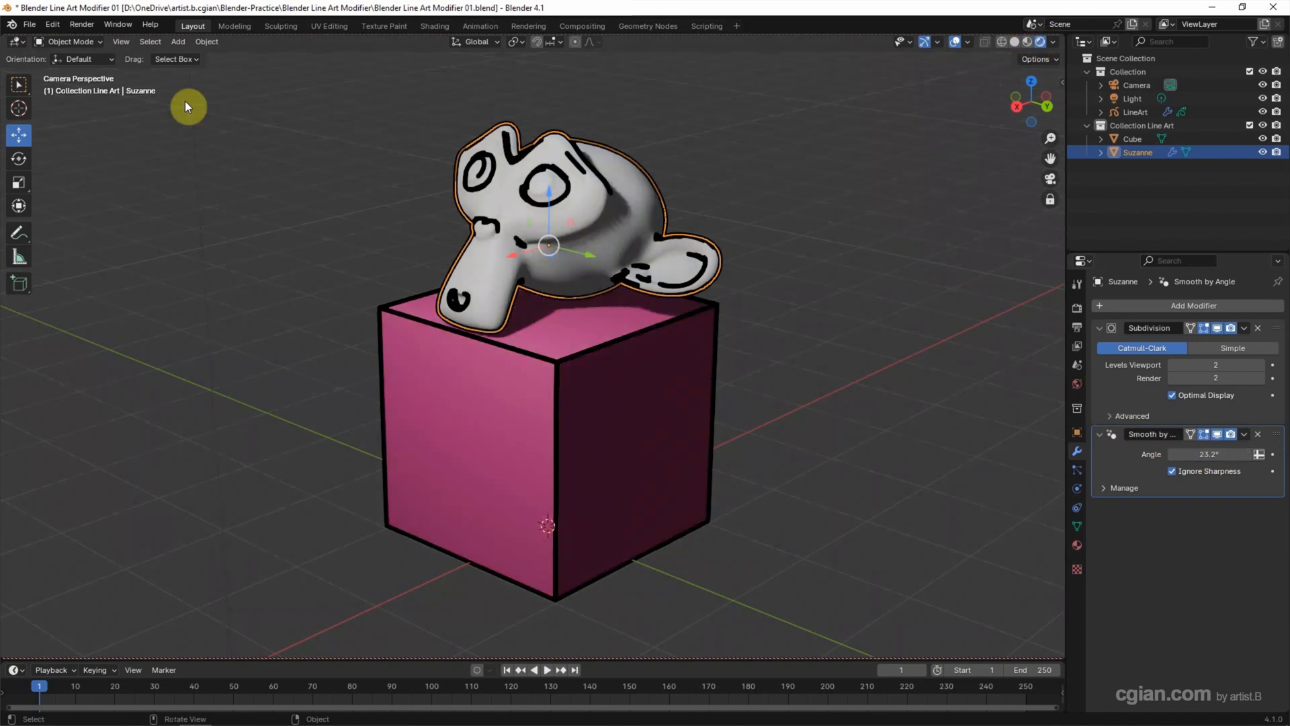
Step: Add a mesh plane as ground beneath the cube and monkey
left_click(177, 42)
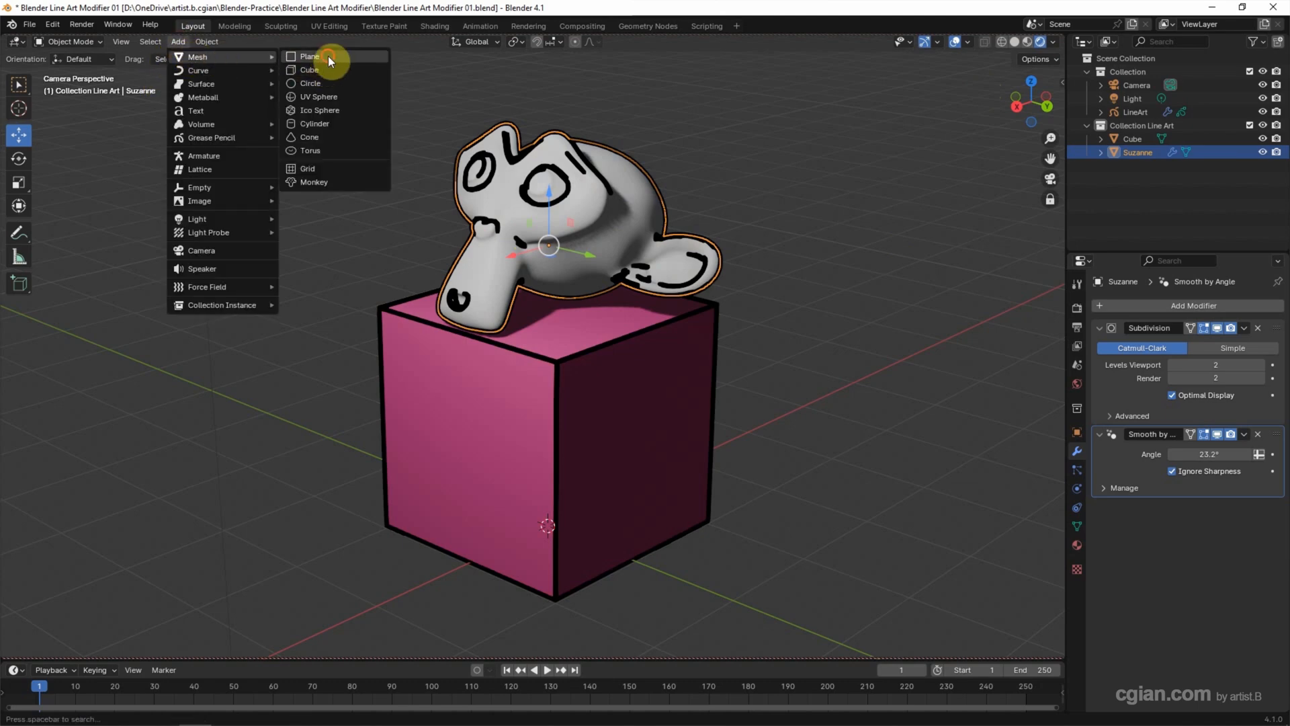
left_click(311, 57)
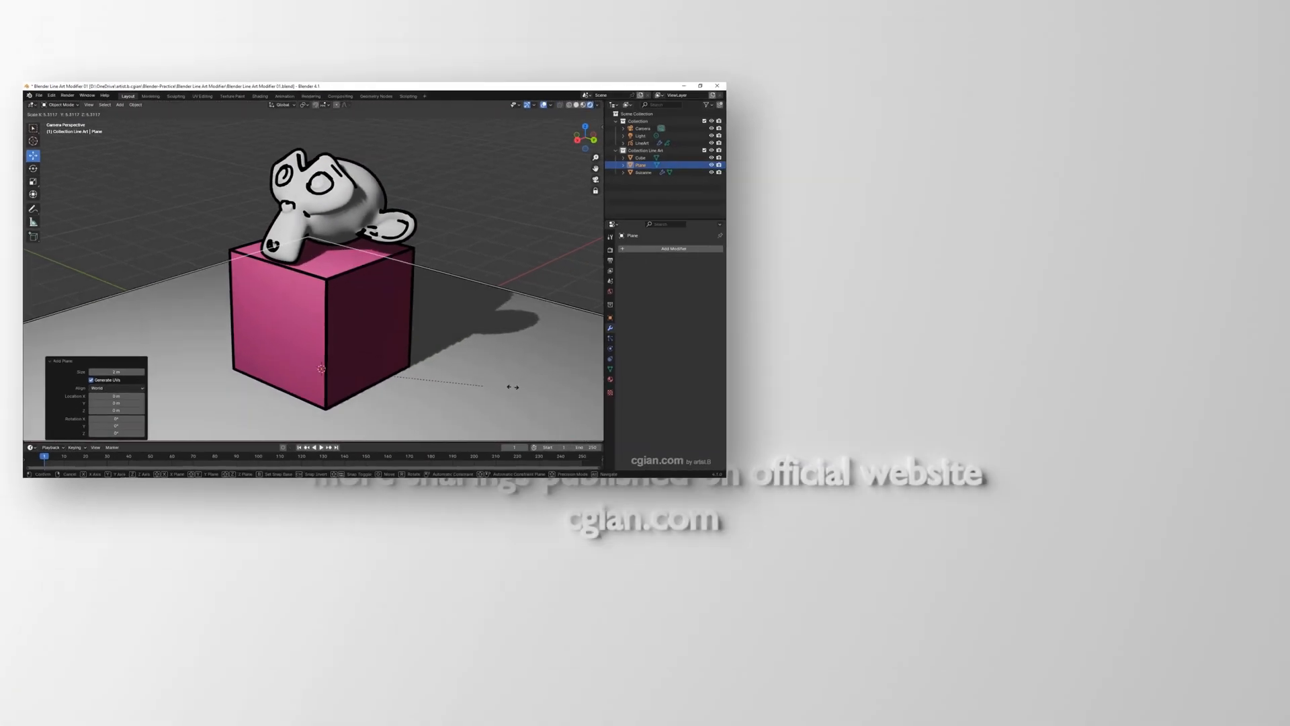